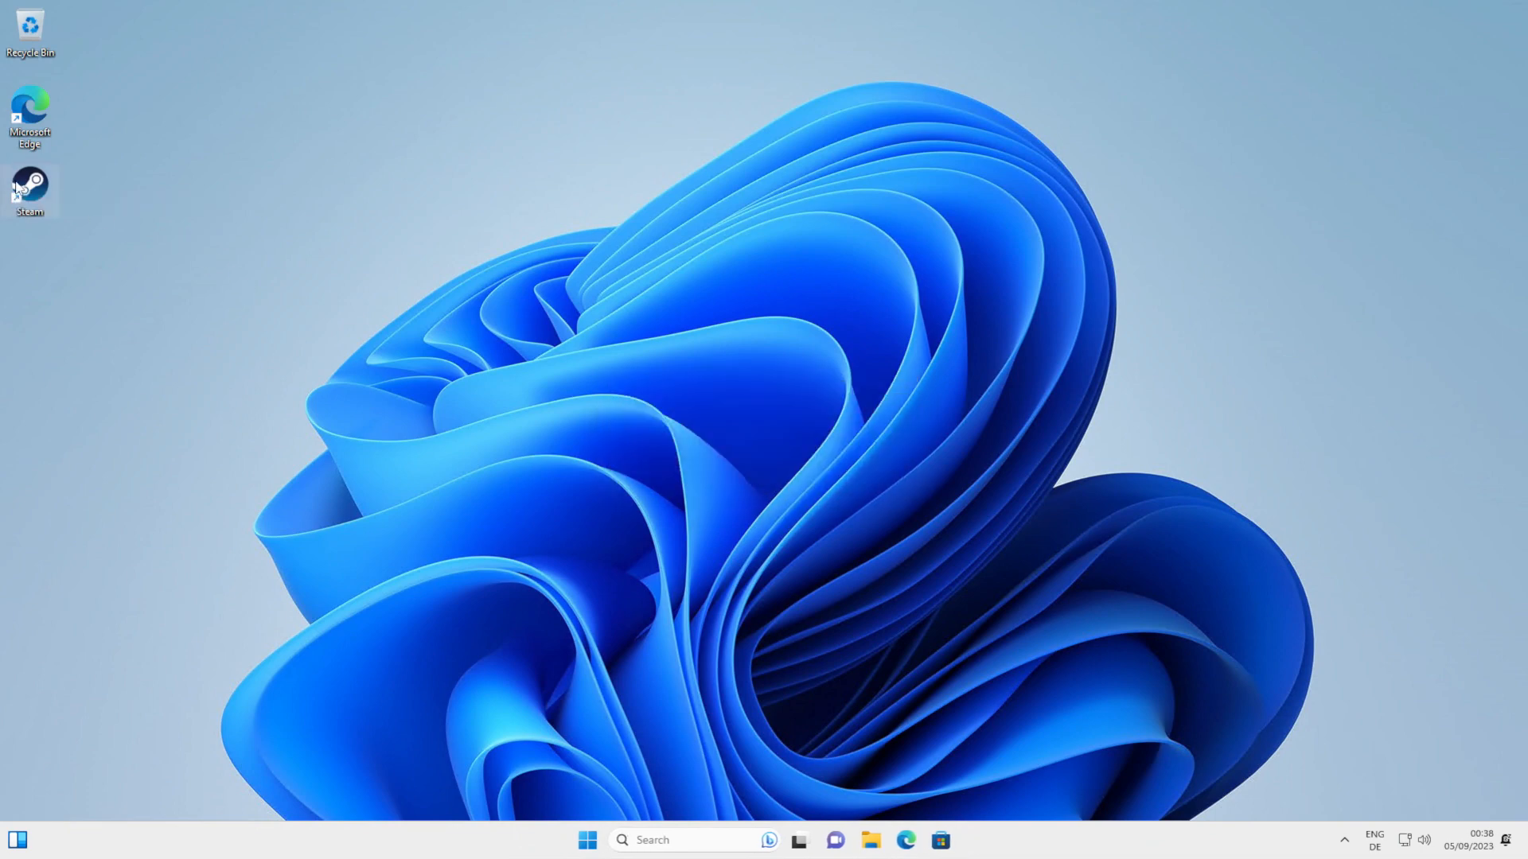
{"action": "mouse_move", "coordinate": [30, 185]}
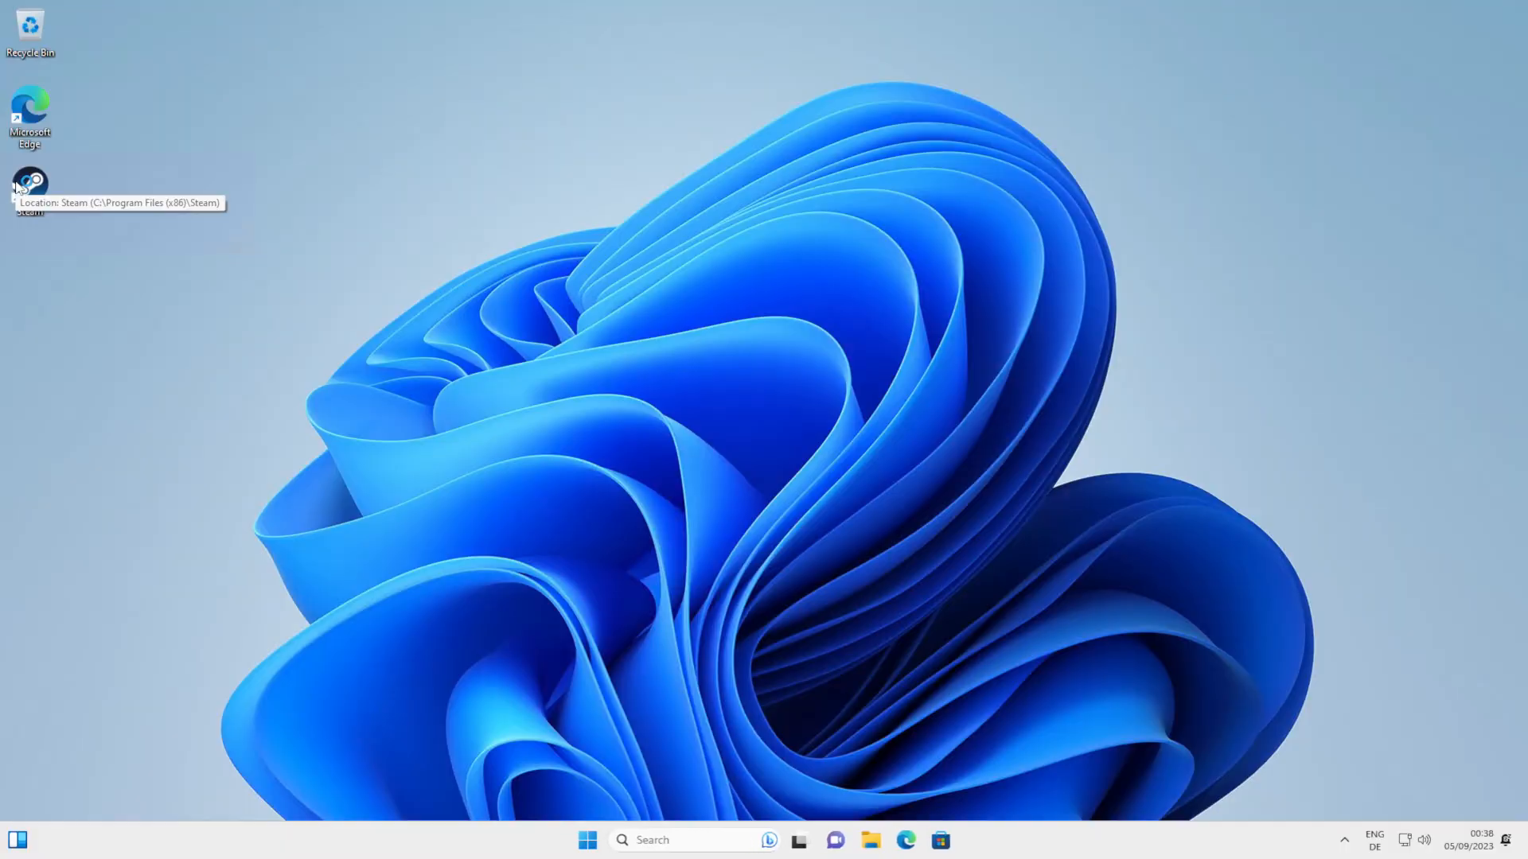
Launch Steam from its desktop shortcut.
{"action": "double_click", "coordinate": [30, 186]}
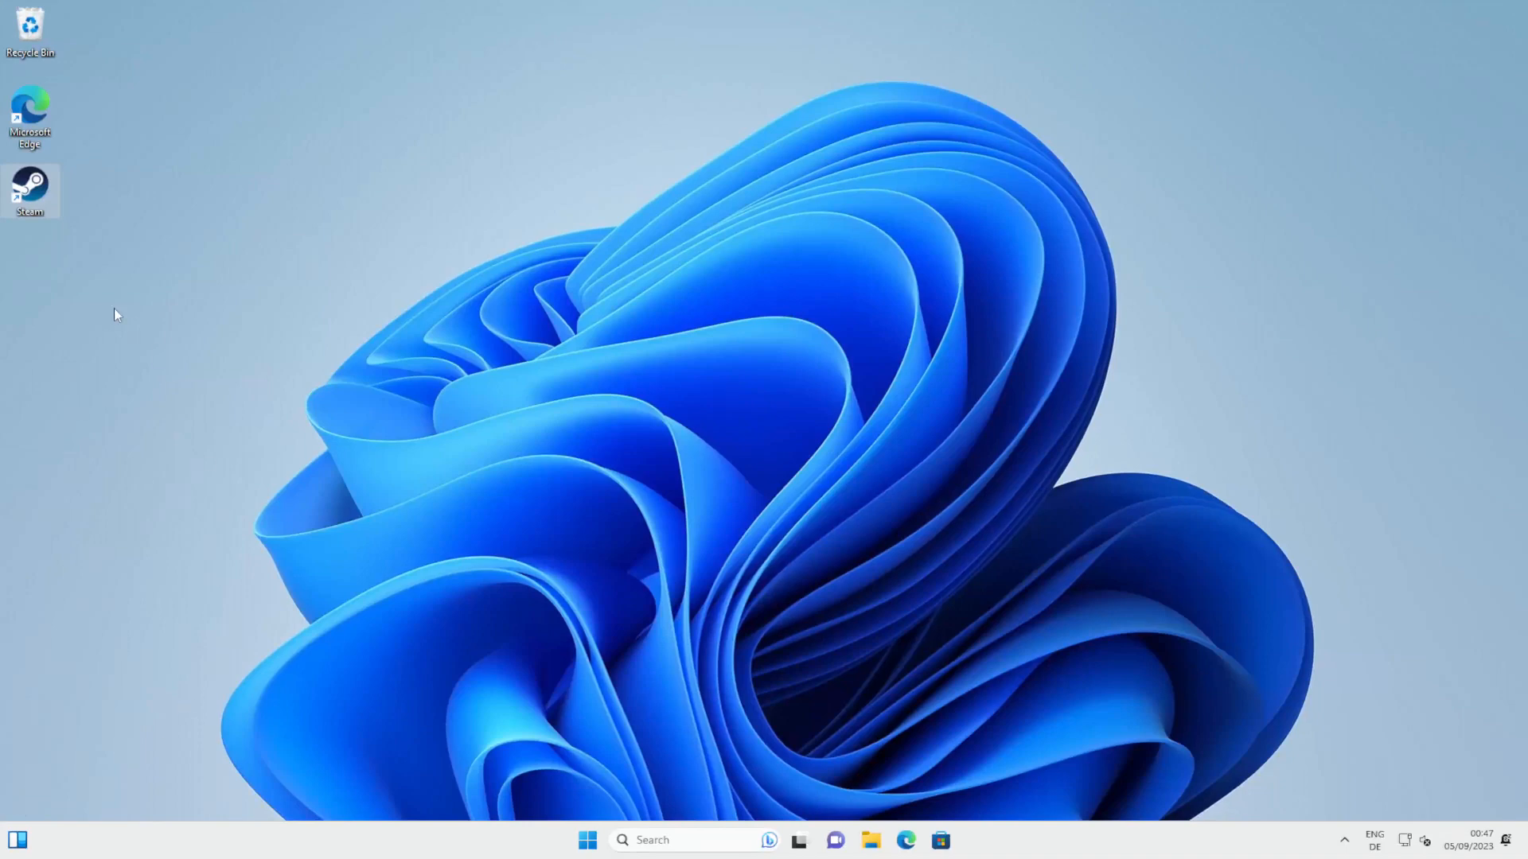
{"action": "mouse_move", "coordinate": [165, 448]}
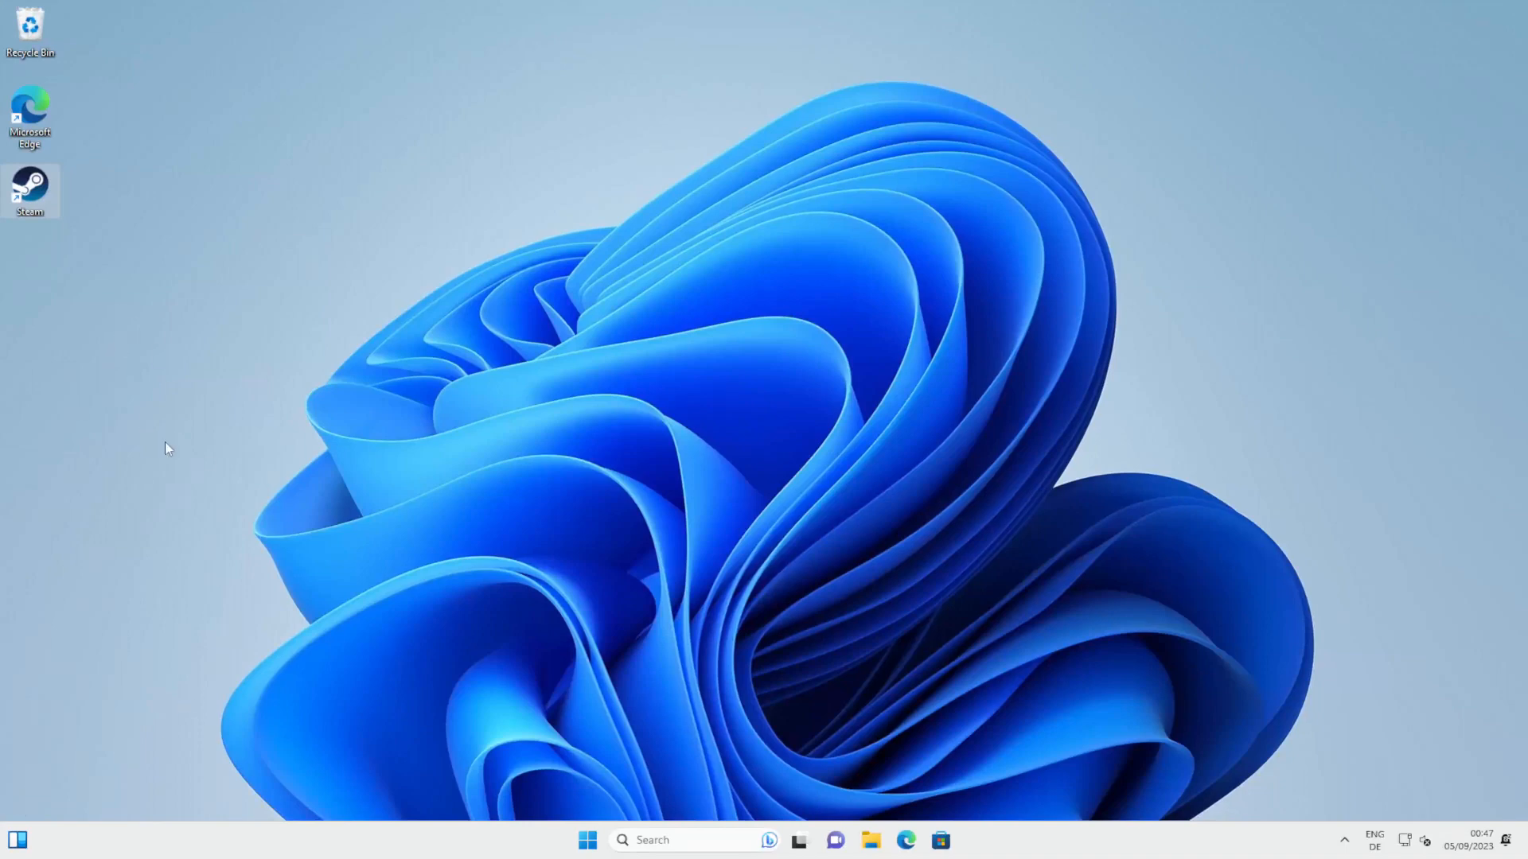
{"action": "mouse_move", "coordinate": [110, 195]}
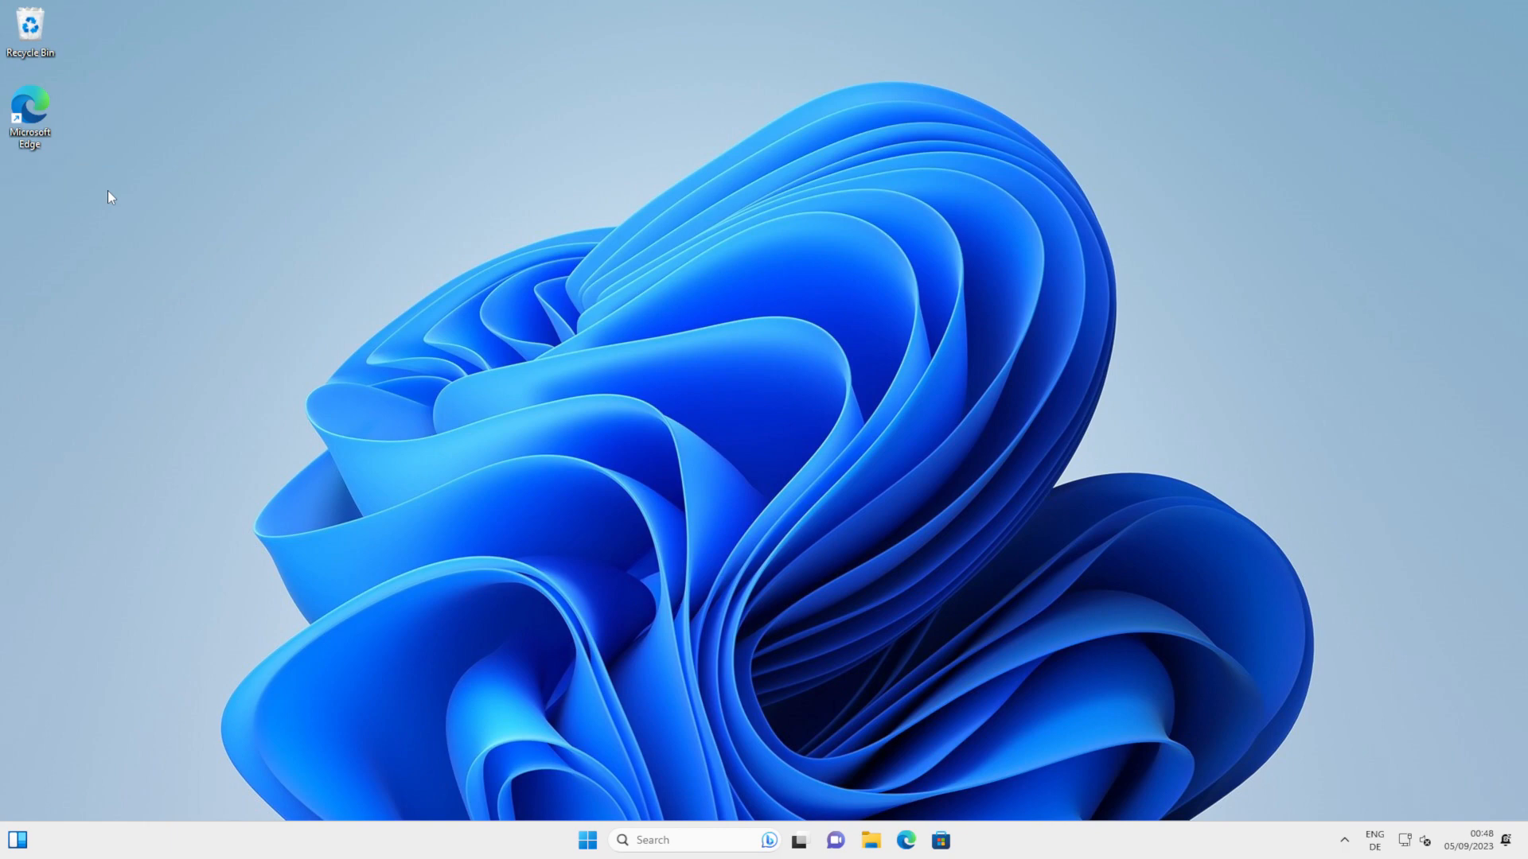
Search 'steam' in Start, open its file location, then close Explorer and select the desktop shortcut.
{"action": "left_click", "coordinate": [587, 840]}
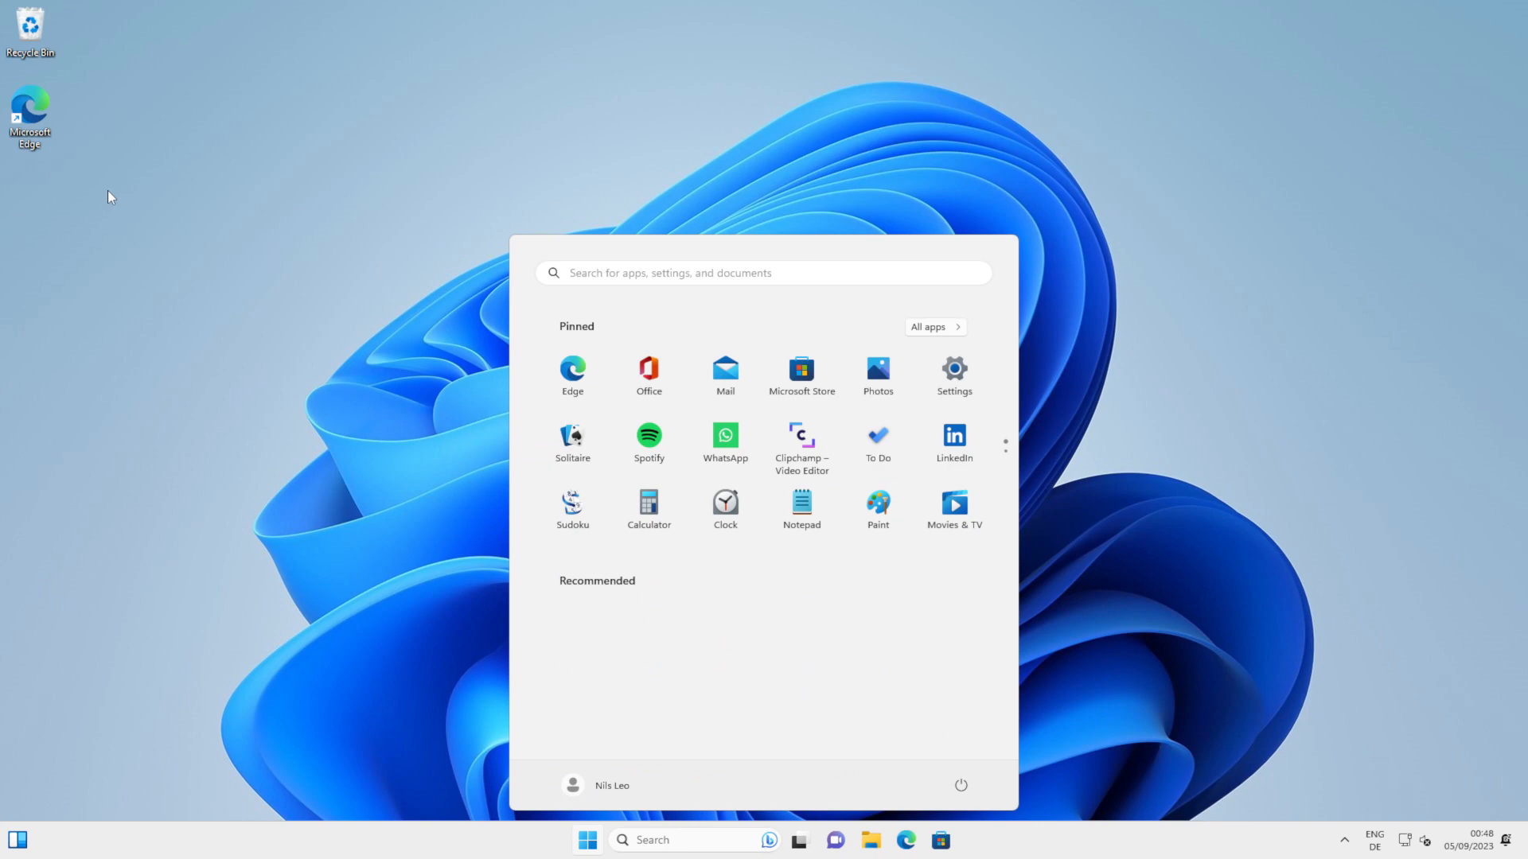
{"action": "left_click", "coordinate": [764, 273]}
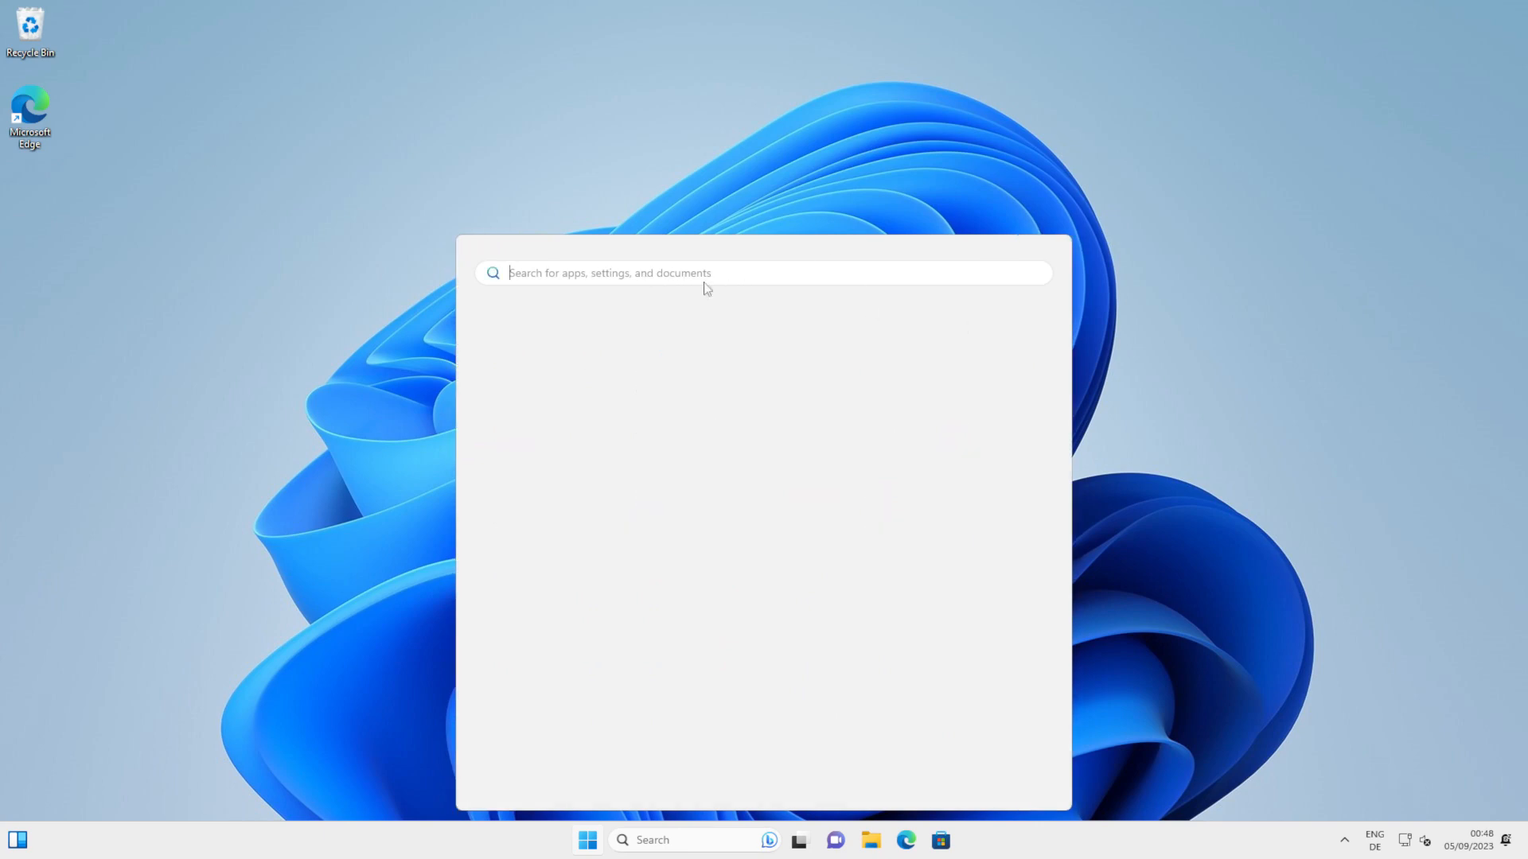
{"action": "type", "text": "steam"}
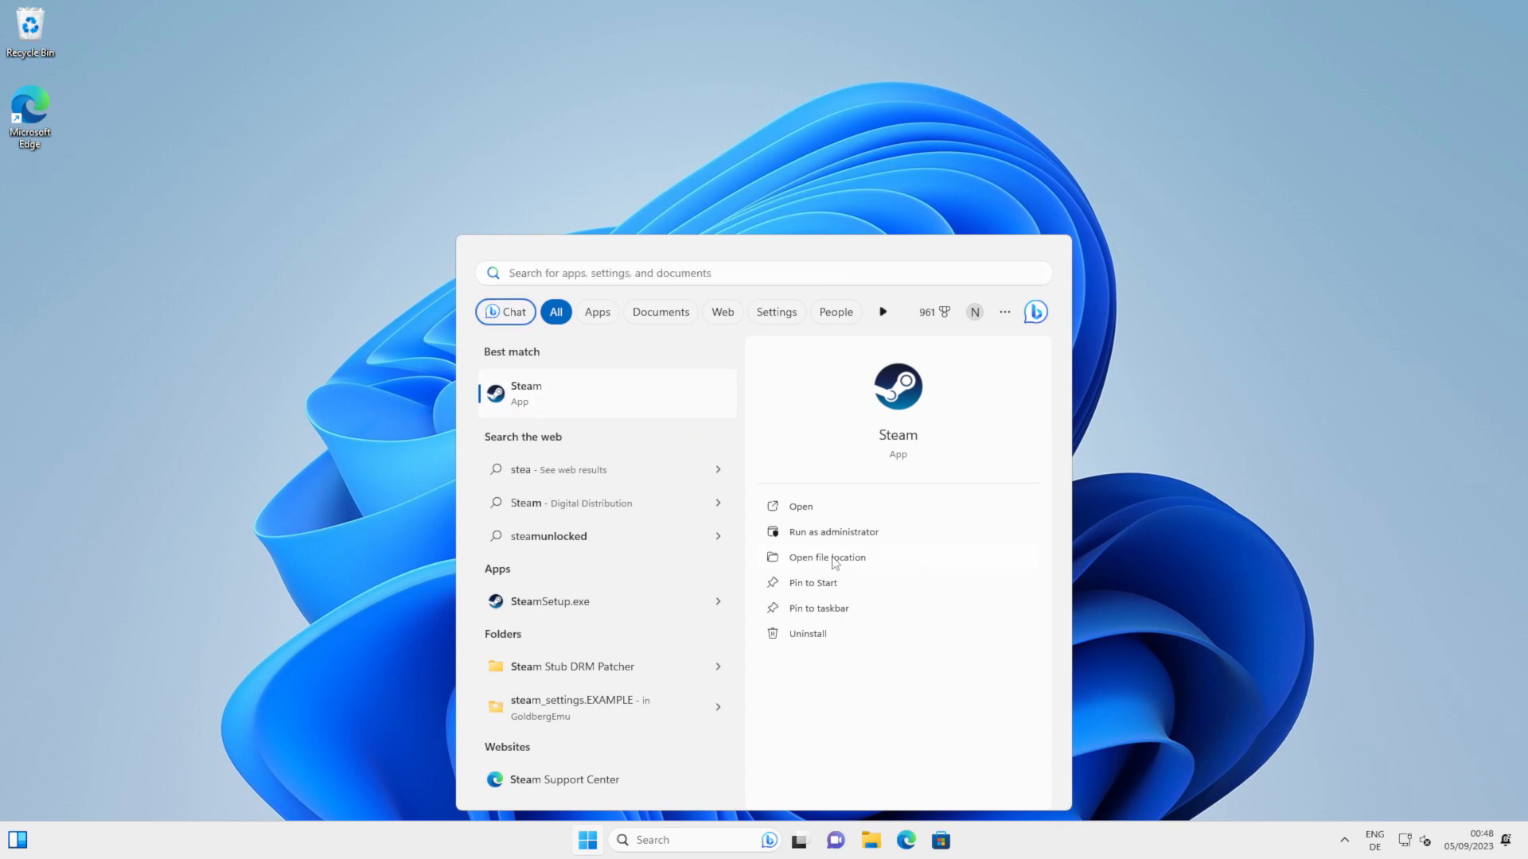
{"action": "left_click", "coordinate": [826, 556]}
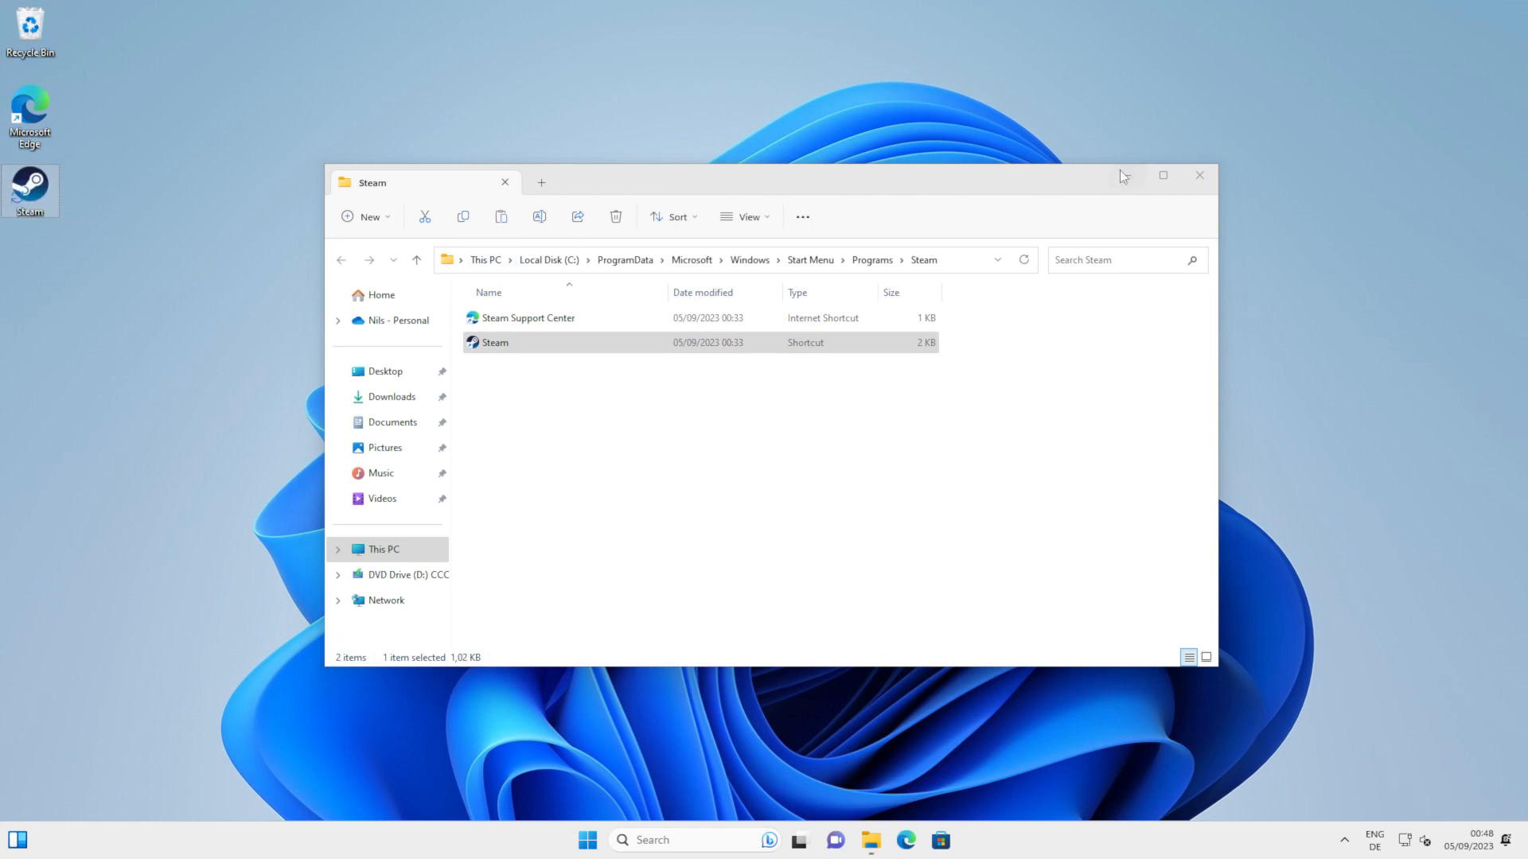
{"action": "left_click", "coordinate": [1199, 177]}
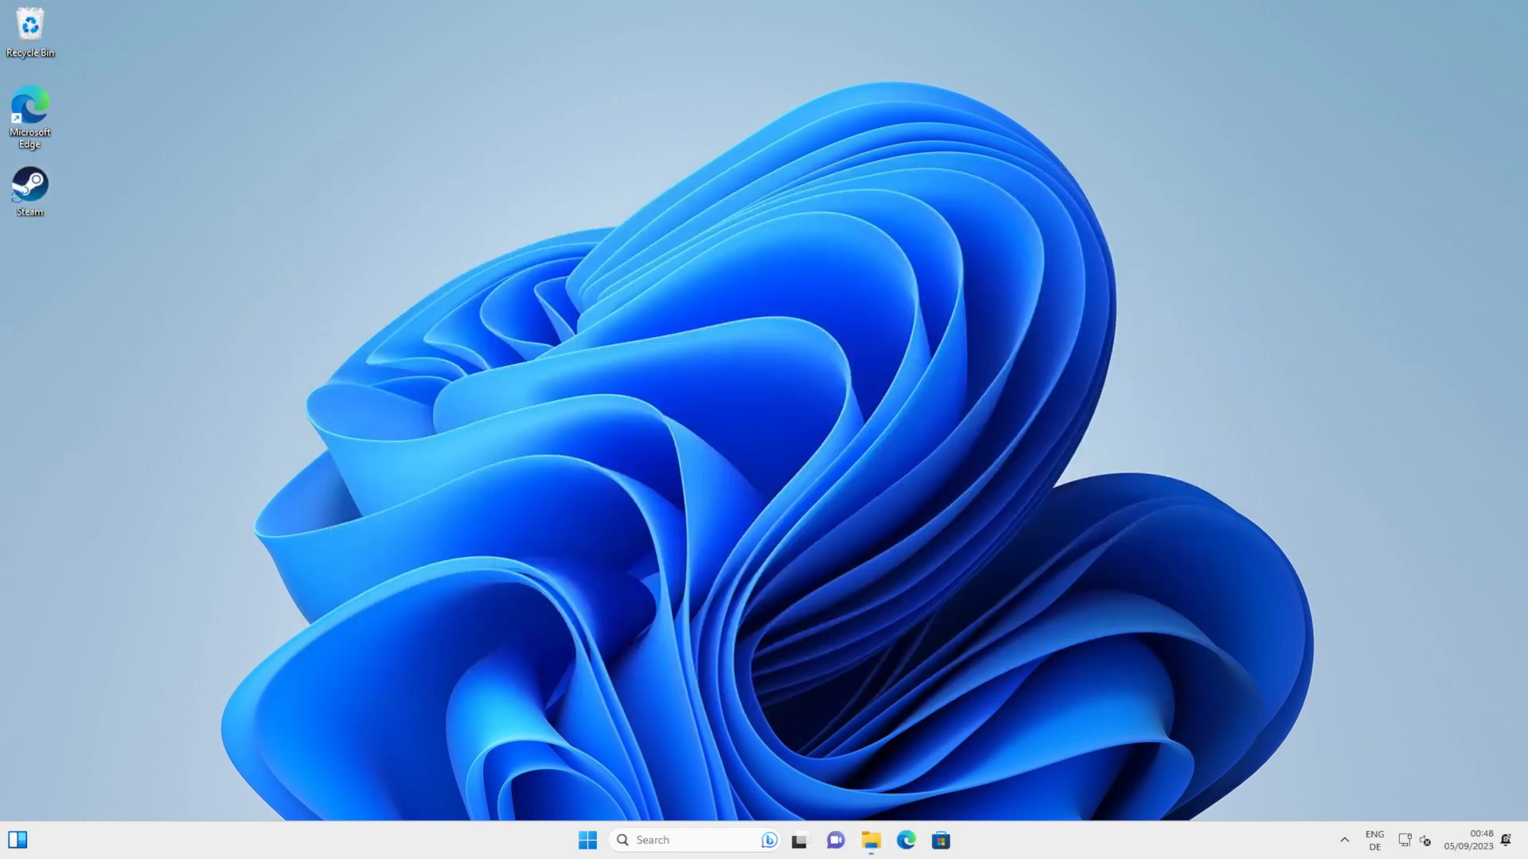
{"action": "left_click", "coordinate": [31, 185]}
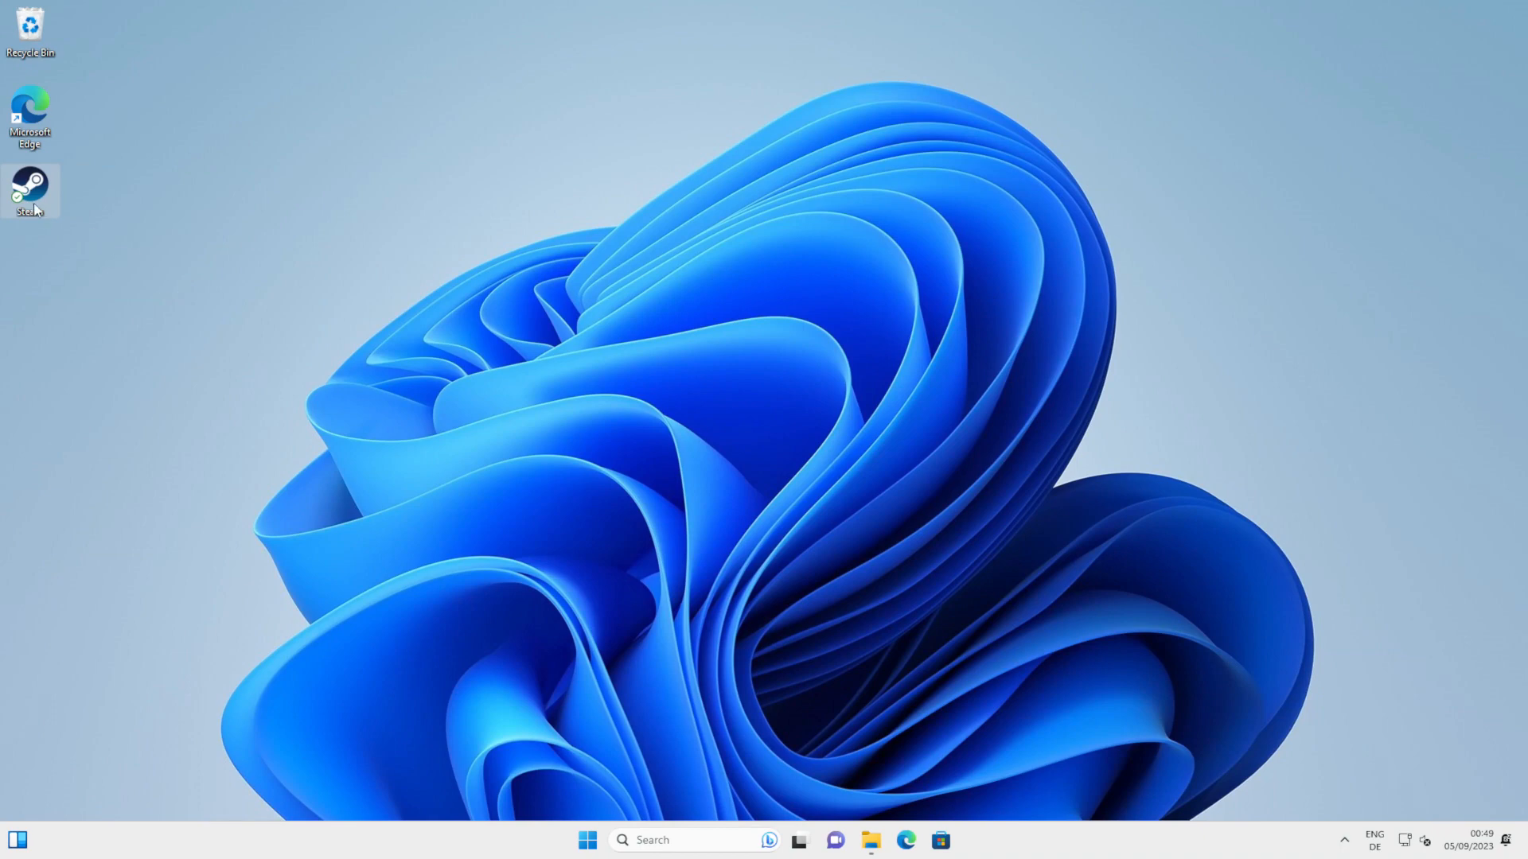
Append -gamepadui to the Steam shortcut's Target in Properties, apply and close.
{"action": "right_click", "coordinate": [31, 192]}
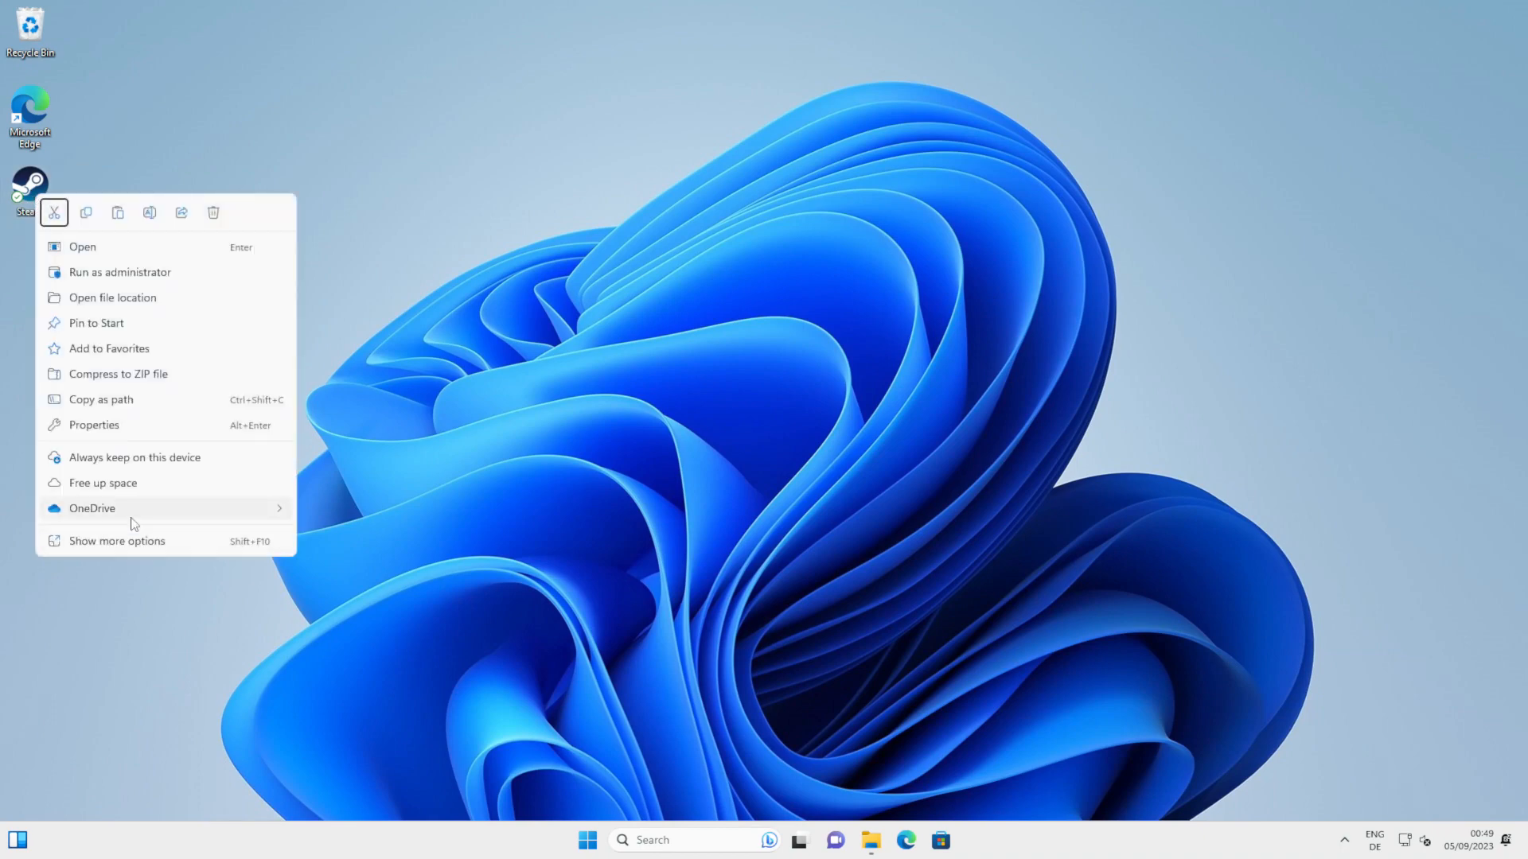
{"action": "left_click", "coordinate": [94, 425]}
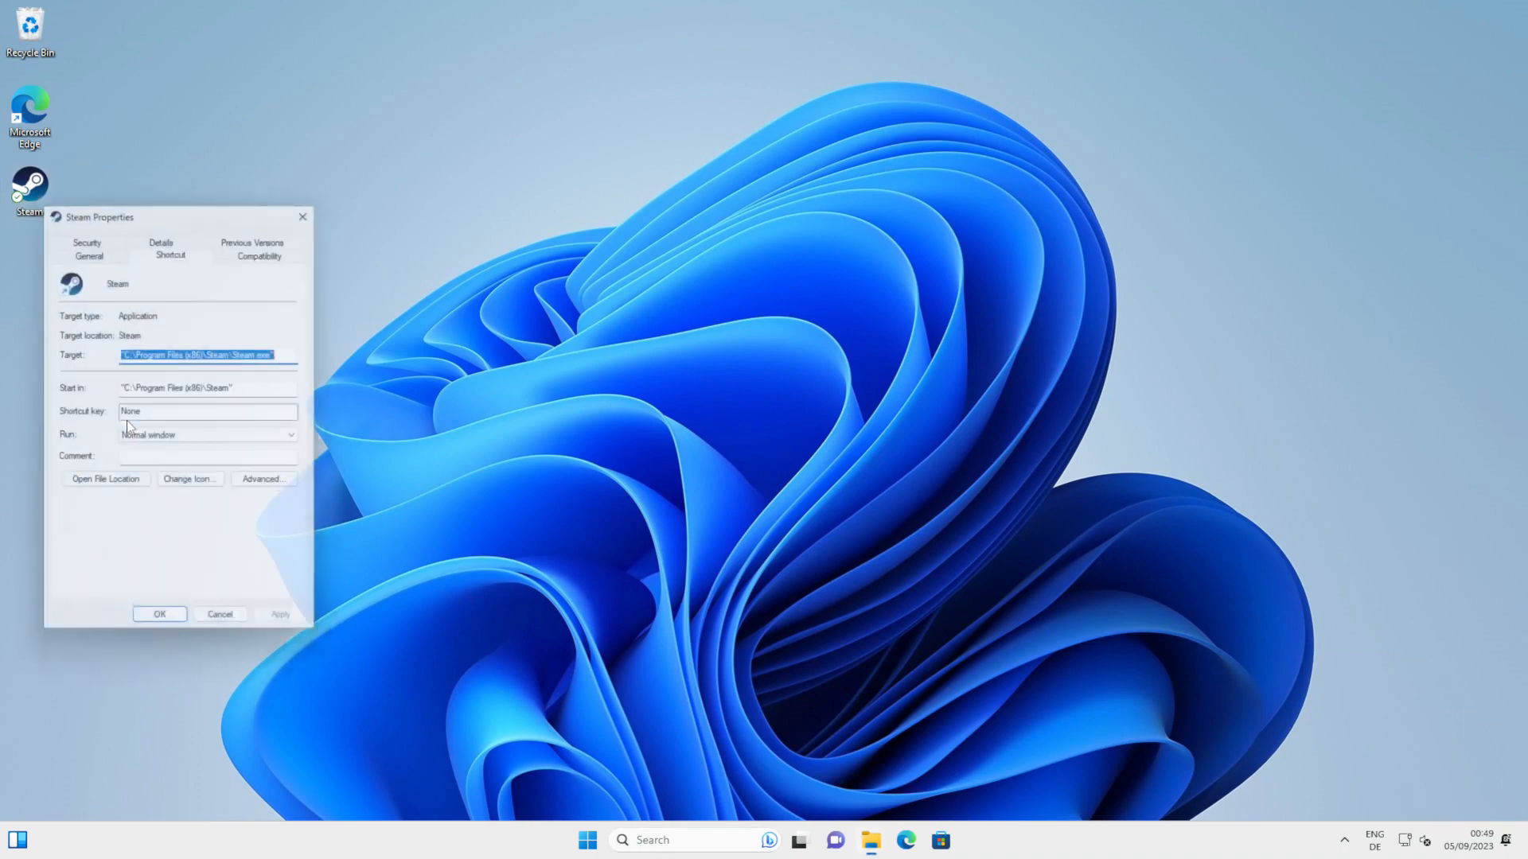
{"action": "left_click_drag", "start_coordinate": [97, 216], "coordinate": [166, 204]}
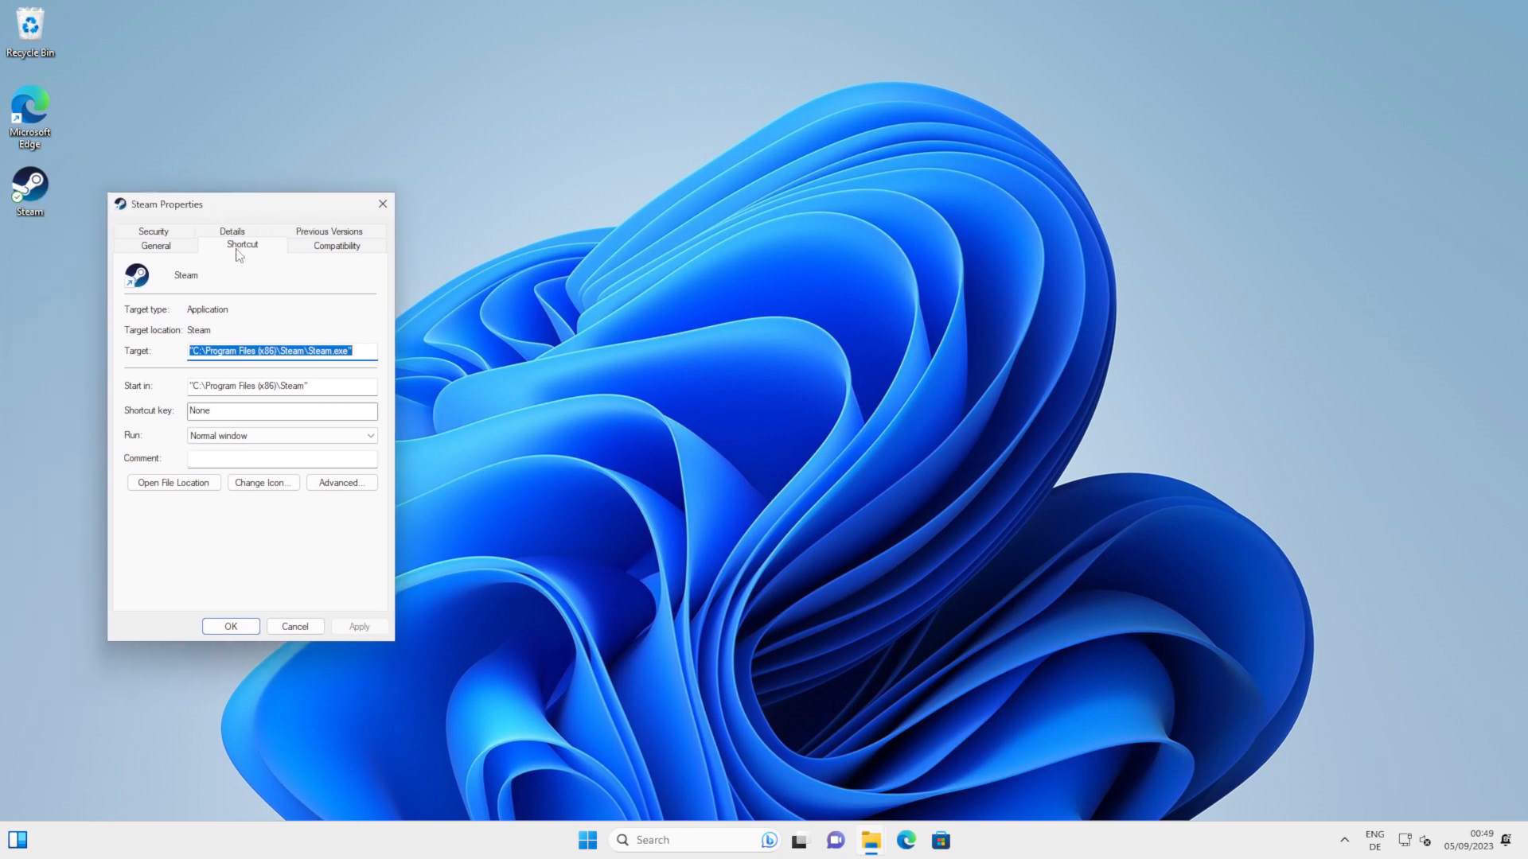
{"action": "mouse_move", "coordinate": [195, 330]}
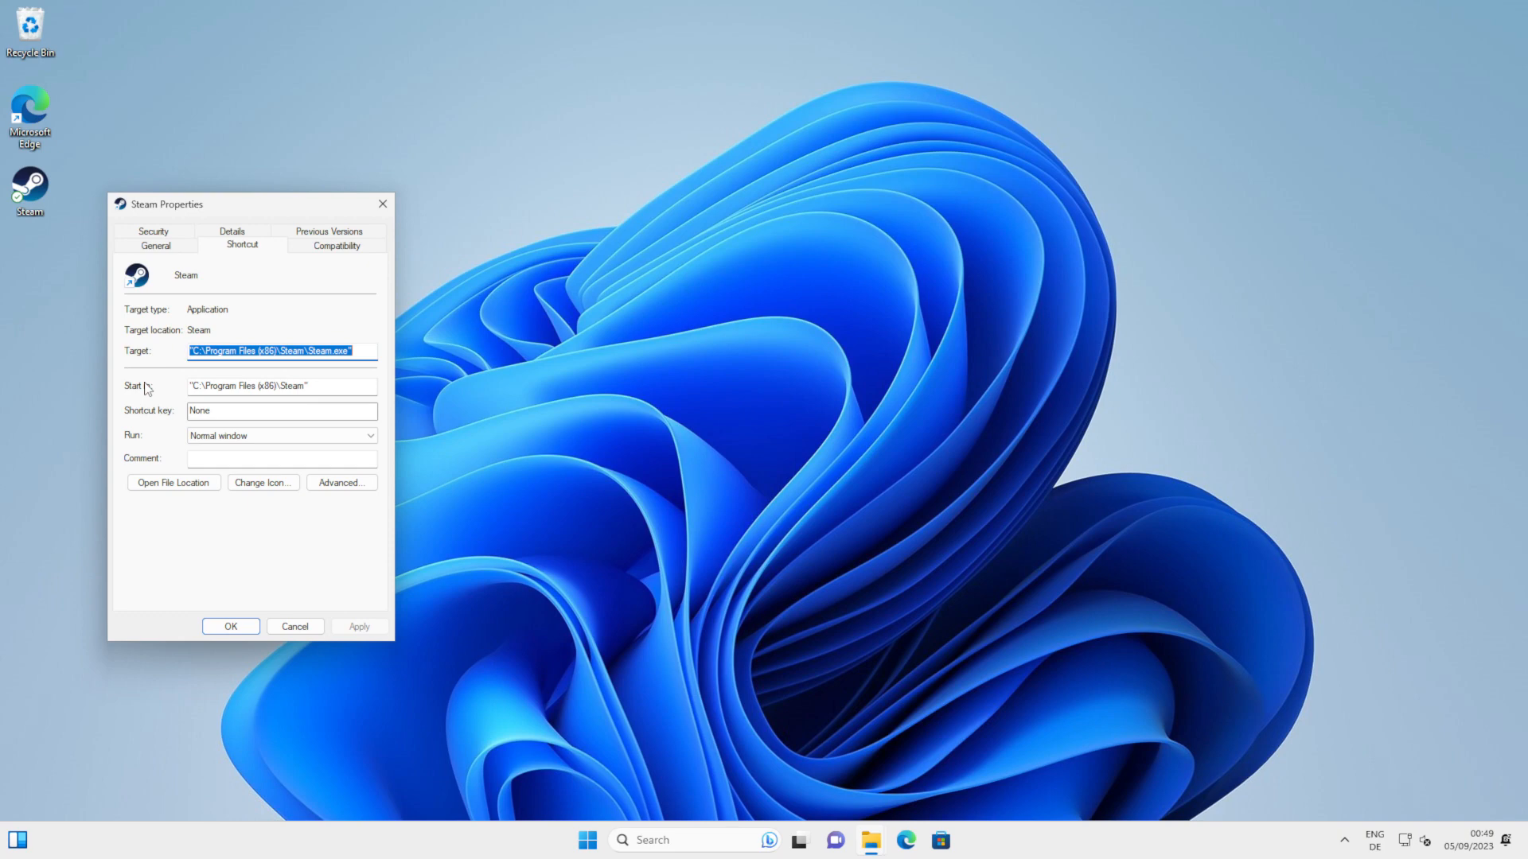
{"action": "left_click", "coordinate": [361, 351]}
{"action": "type", "text": " -gamepadui"}
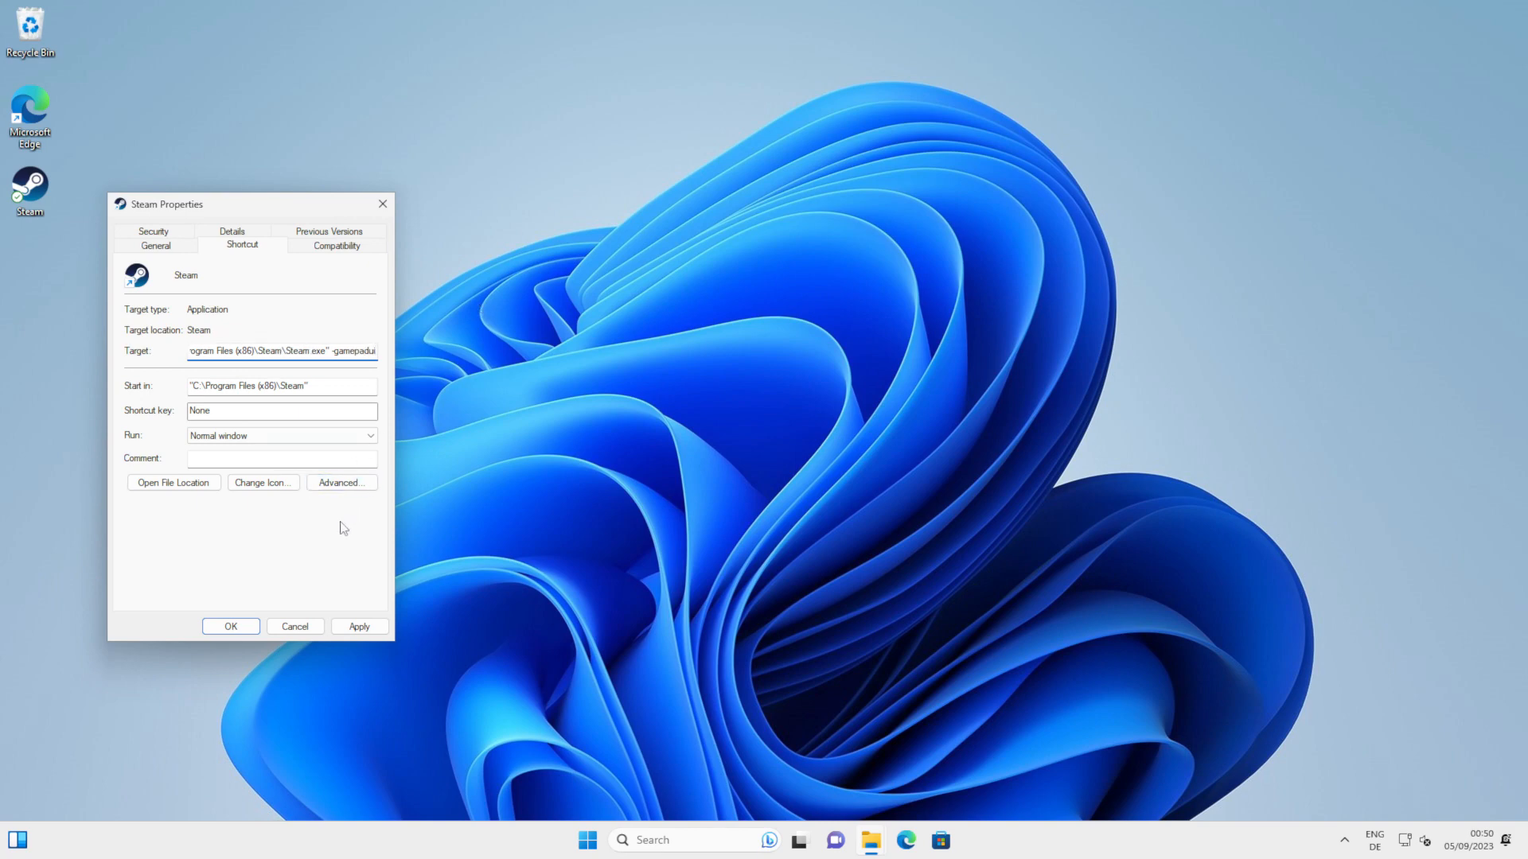
{"action": "left_click", "coordinate": [359, 626]}
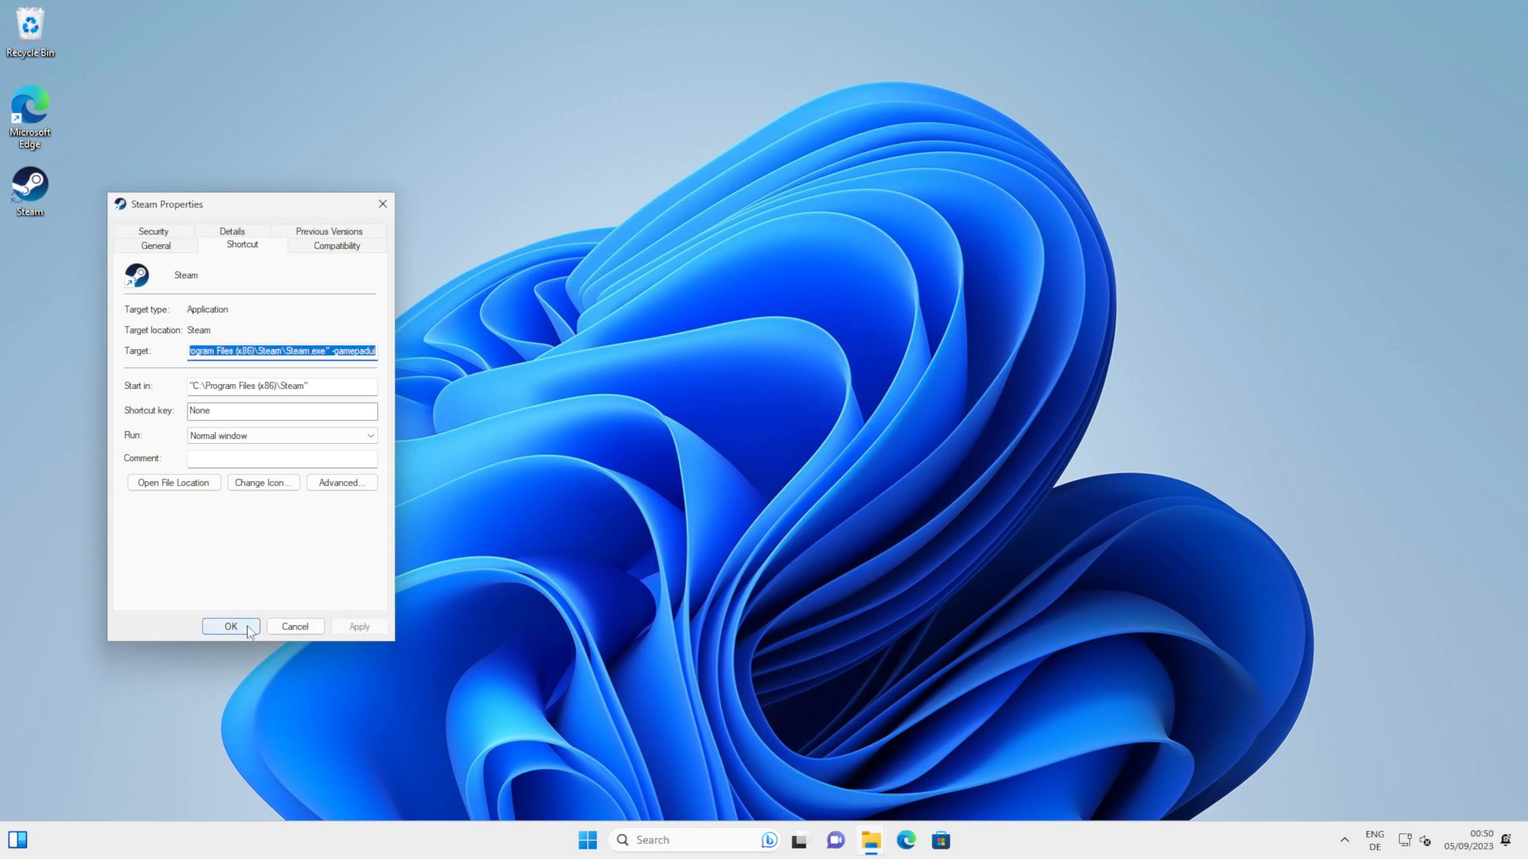
{"action": "left_click", "coordinate": [230, 626]}
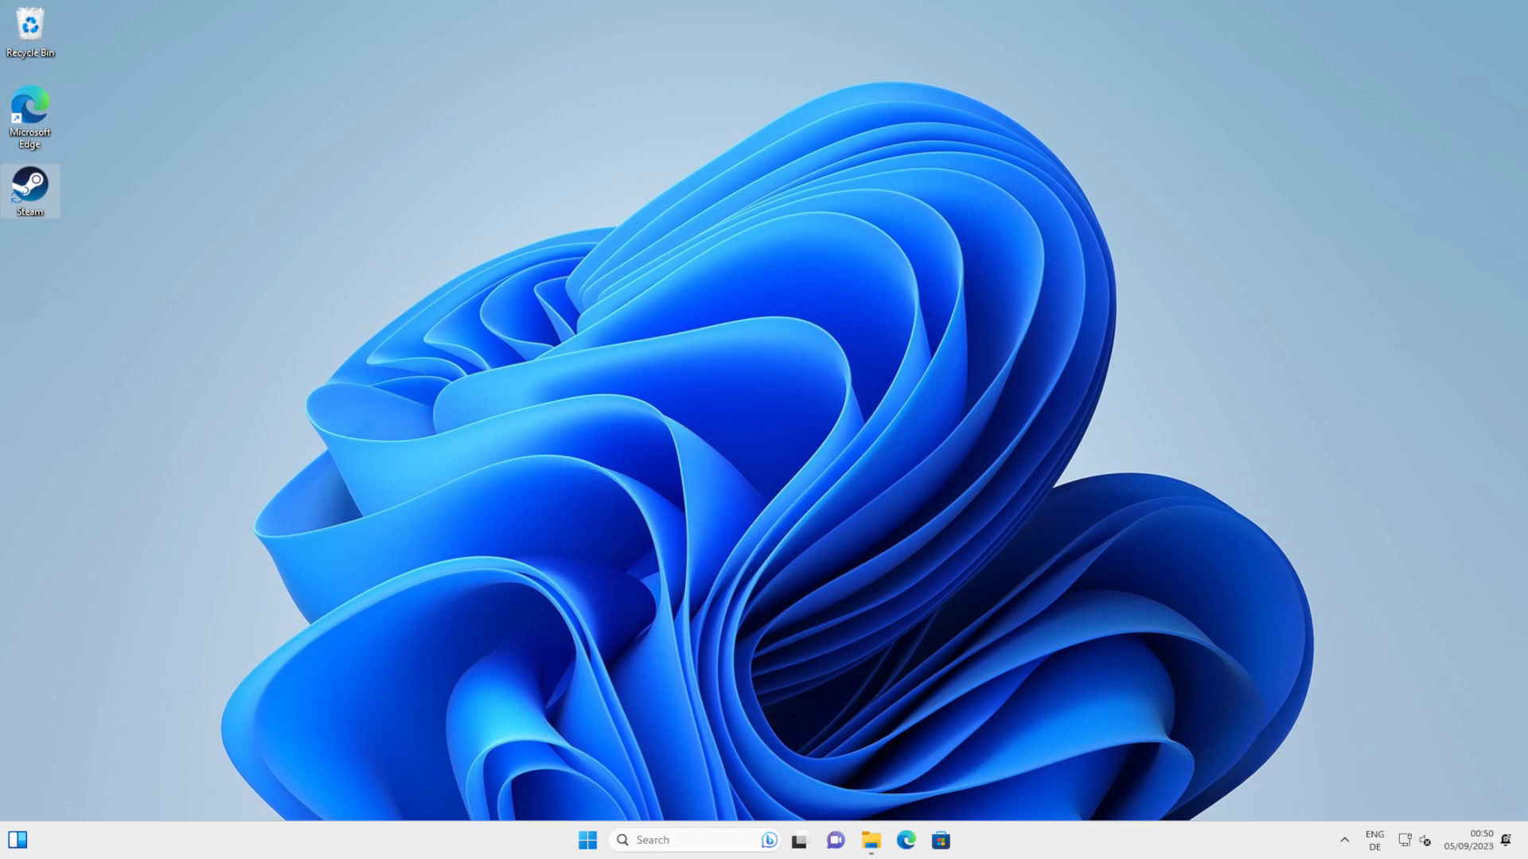
{"action": "mouse_move", "coordinate": [44, 198]}
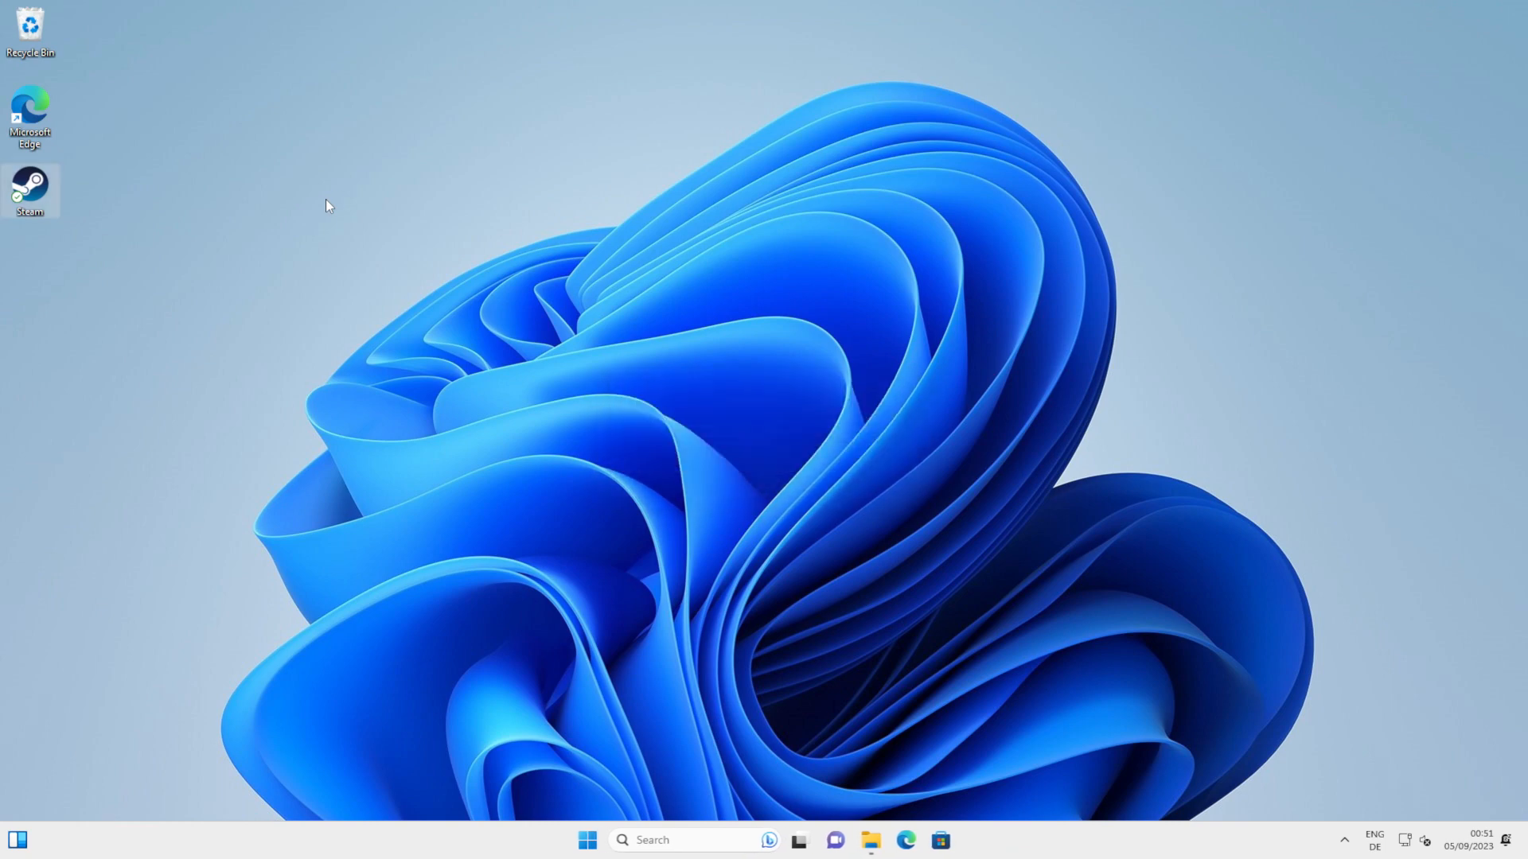
Launch Steam from the edited desktop shortcut to get the Big Picture interface.
{"action": "double_click", "coordinate": [30, 185]}
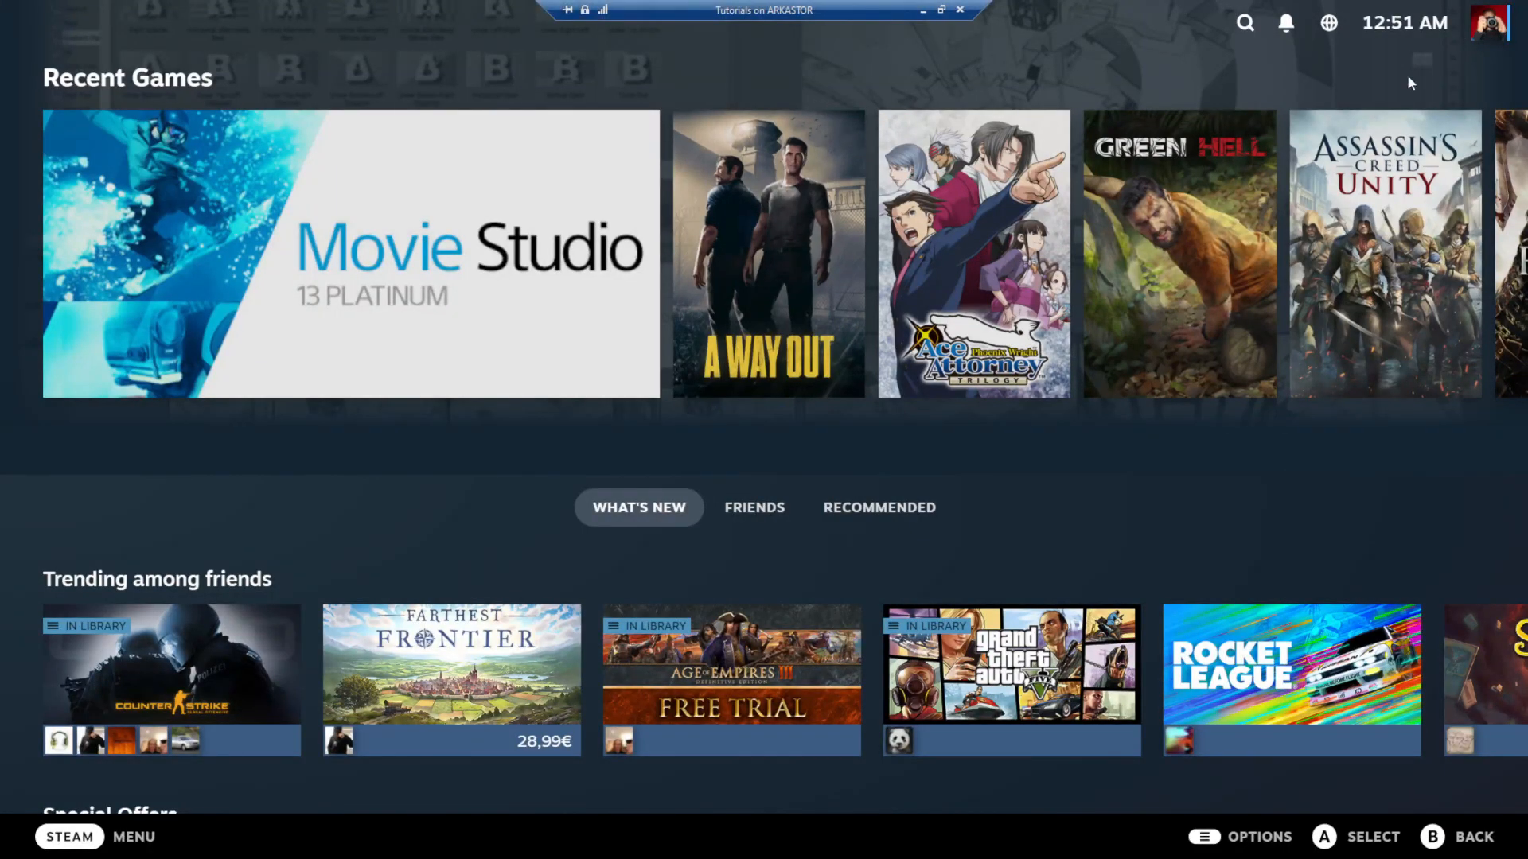
{"action": "mouse_move", "coordinate": [1477, 39]}
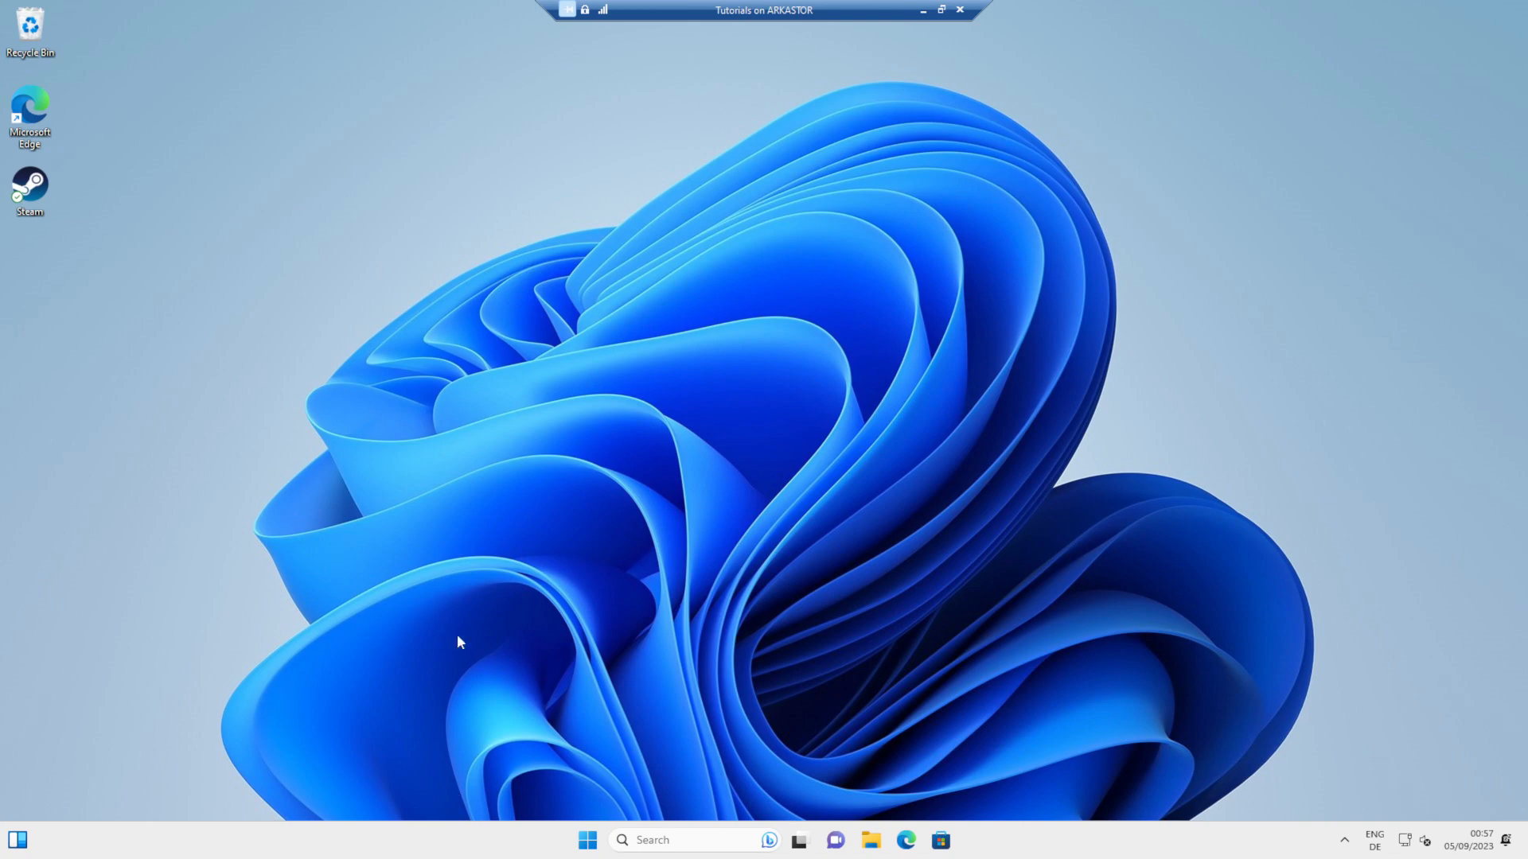
Disable the steam entry in Task Manager's Startup apps, then close Task Manager.
{"action": "left_click", "coordinate": [587, 840]}
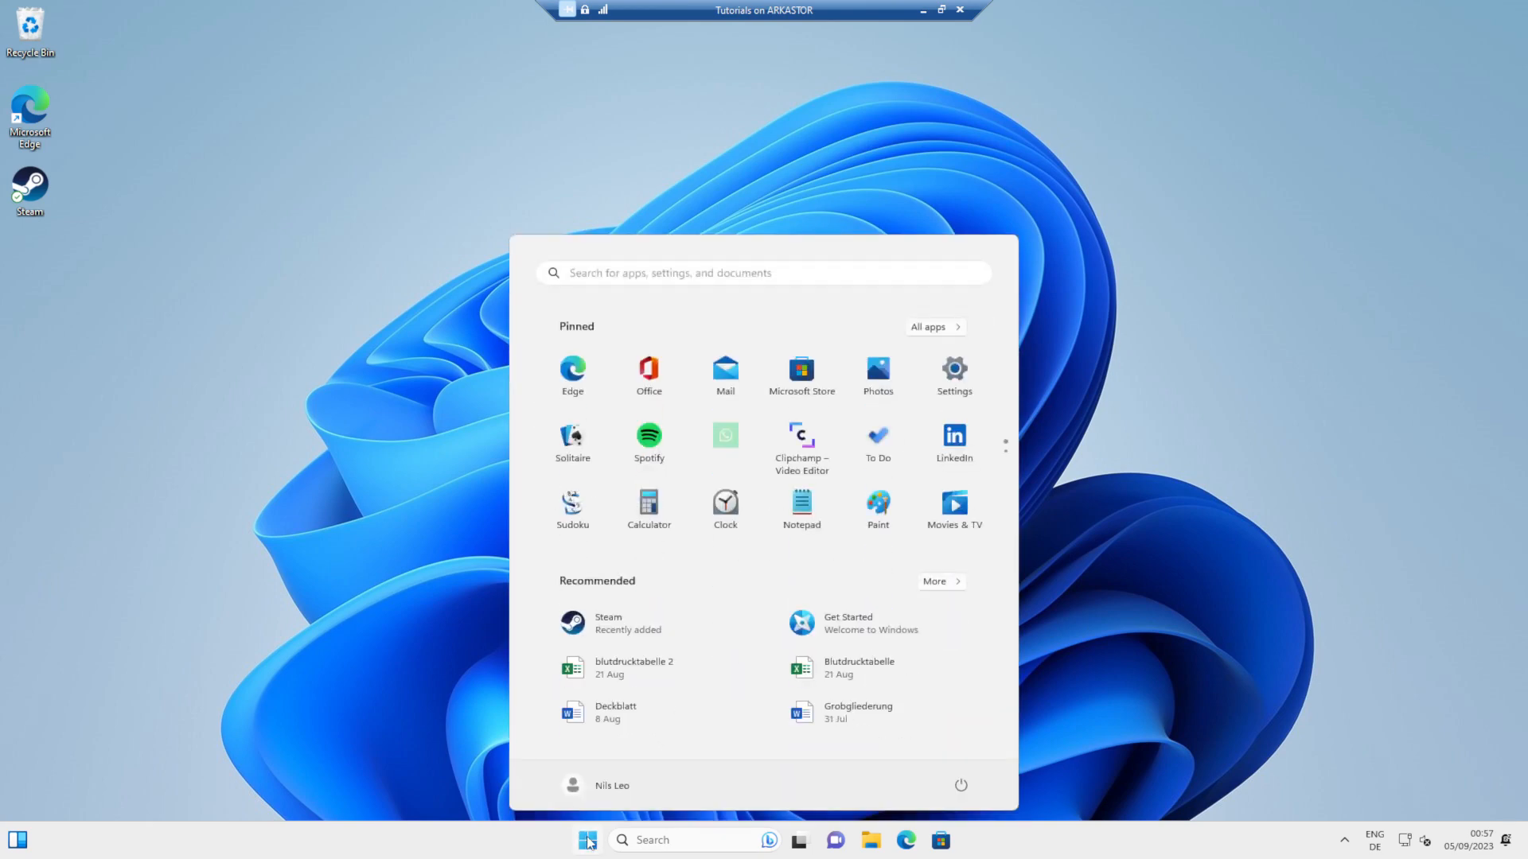
{"action": "type", "text": "task Manager"}
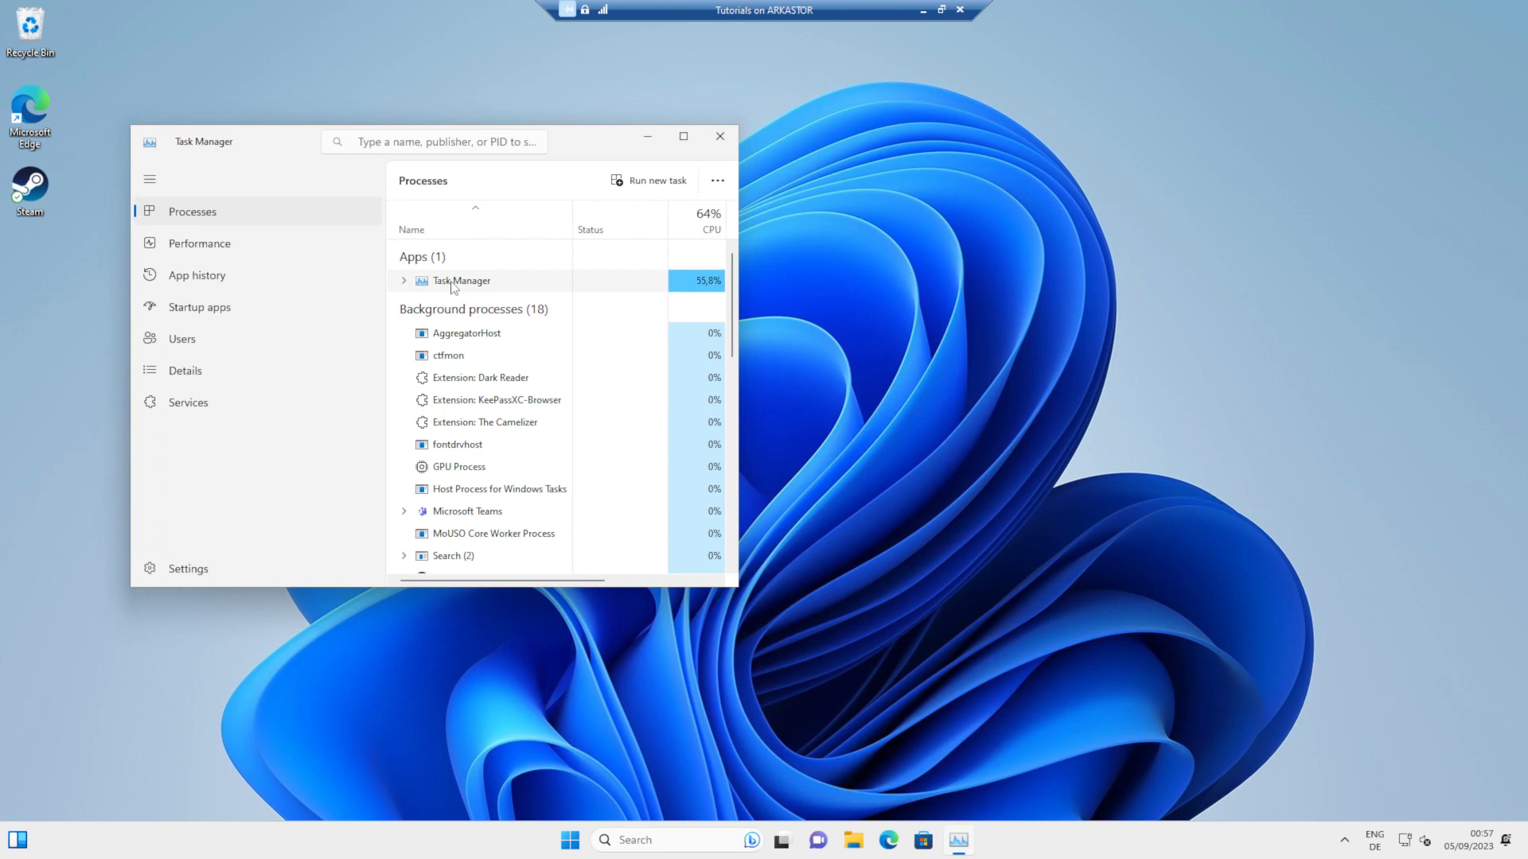
{"action": "left_click", "coordinate": [199, 307]}
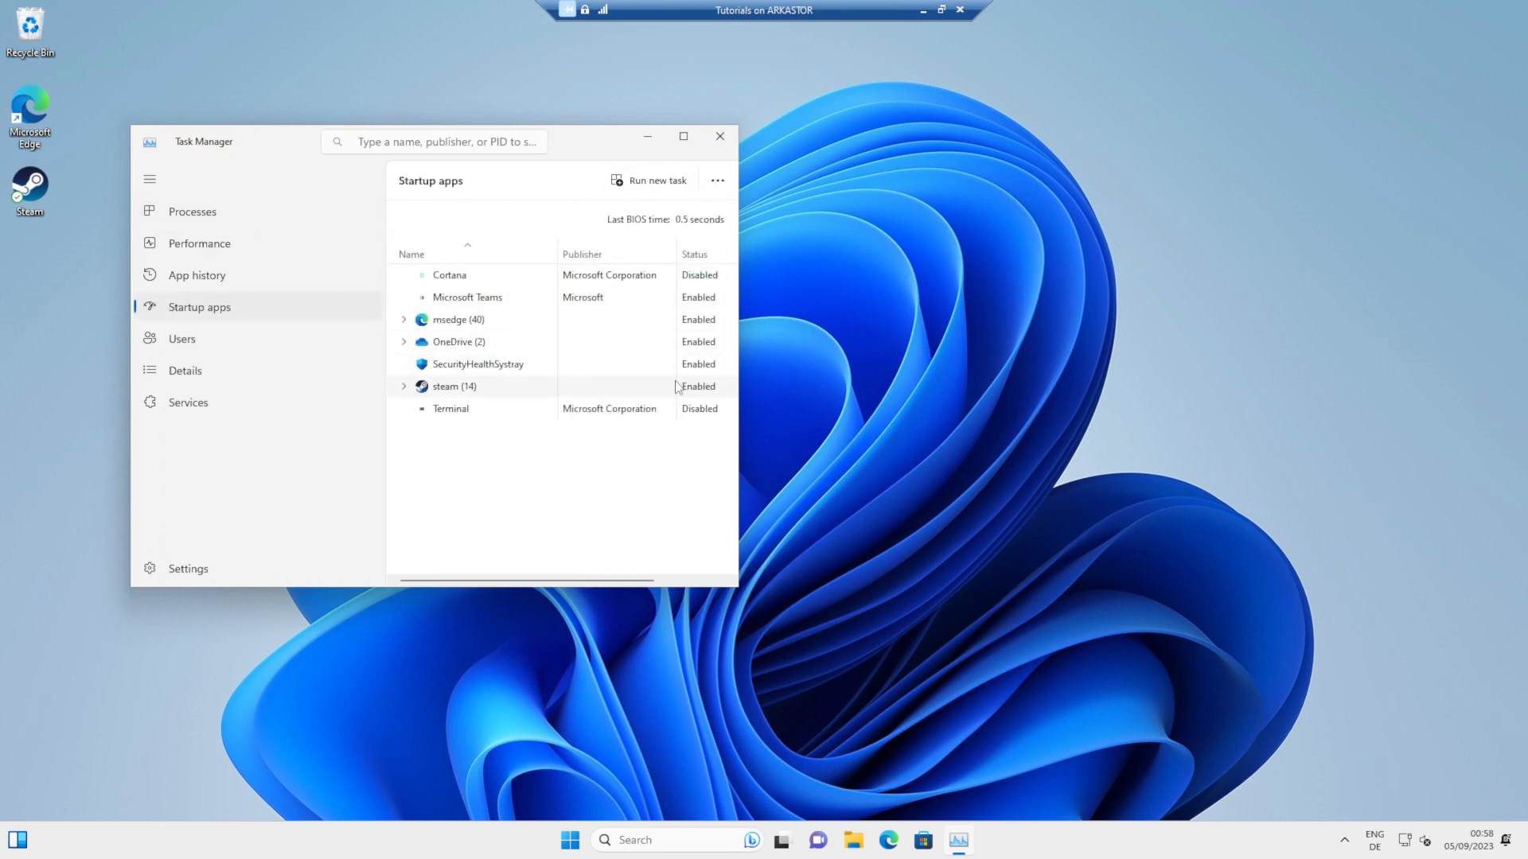
{"action": "right_click", "coordinate": [453, 386]}
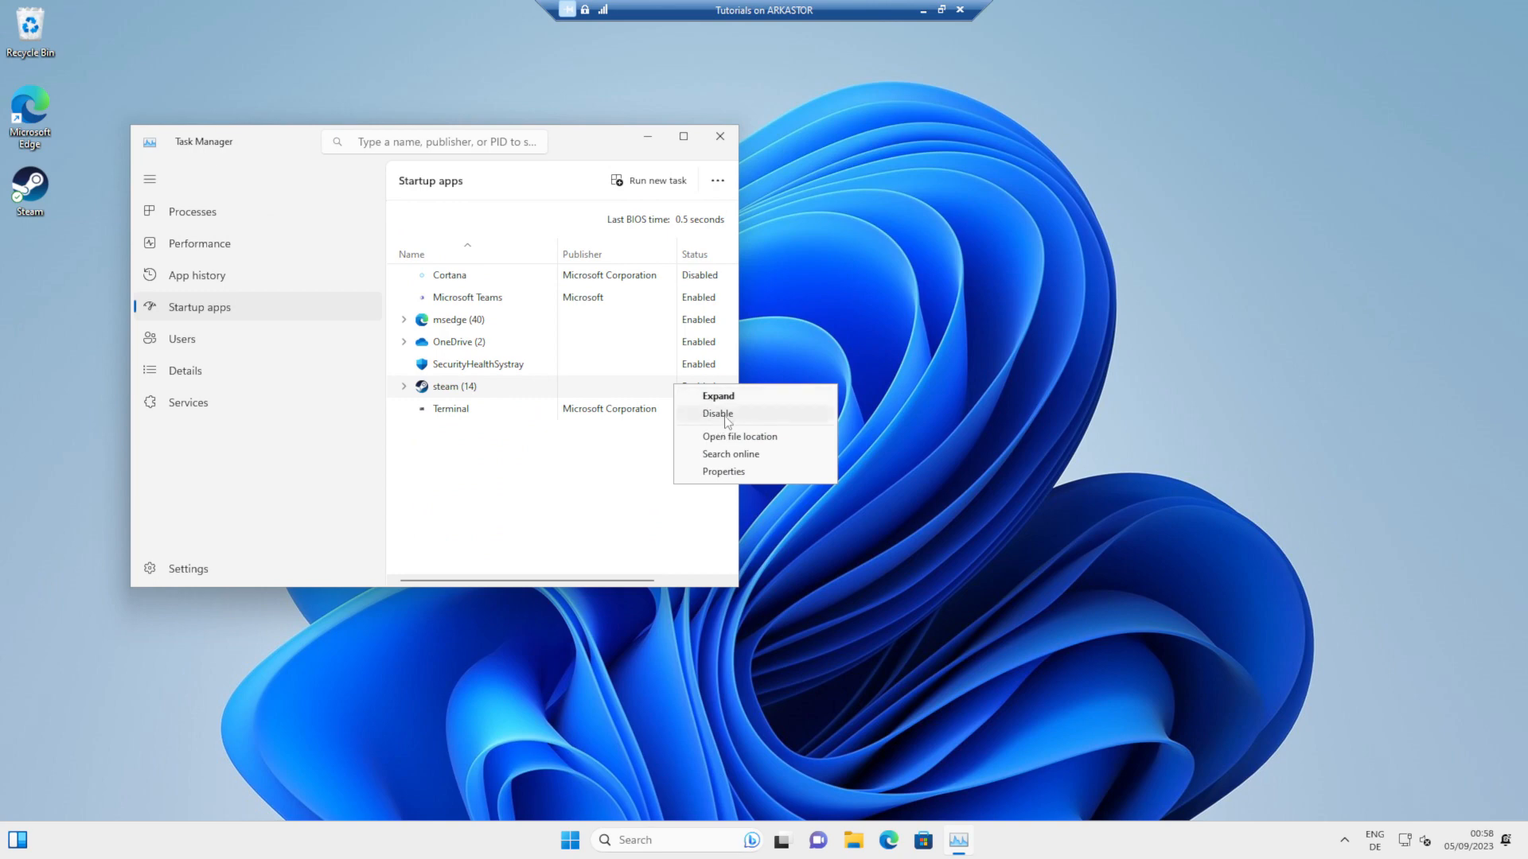
{"action": "left_click", "coordinate": [717, 413]}
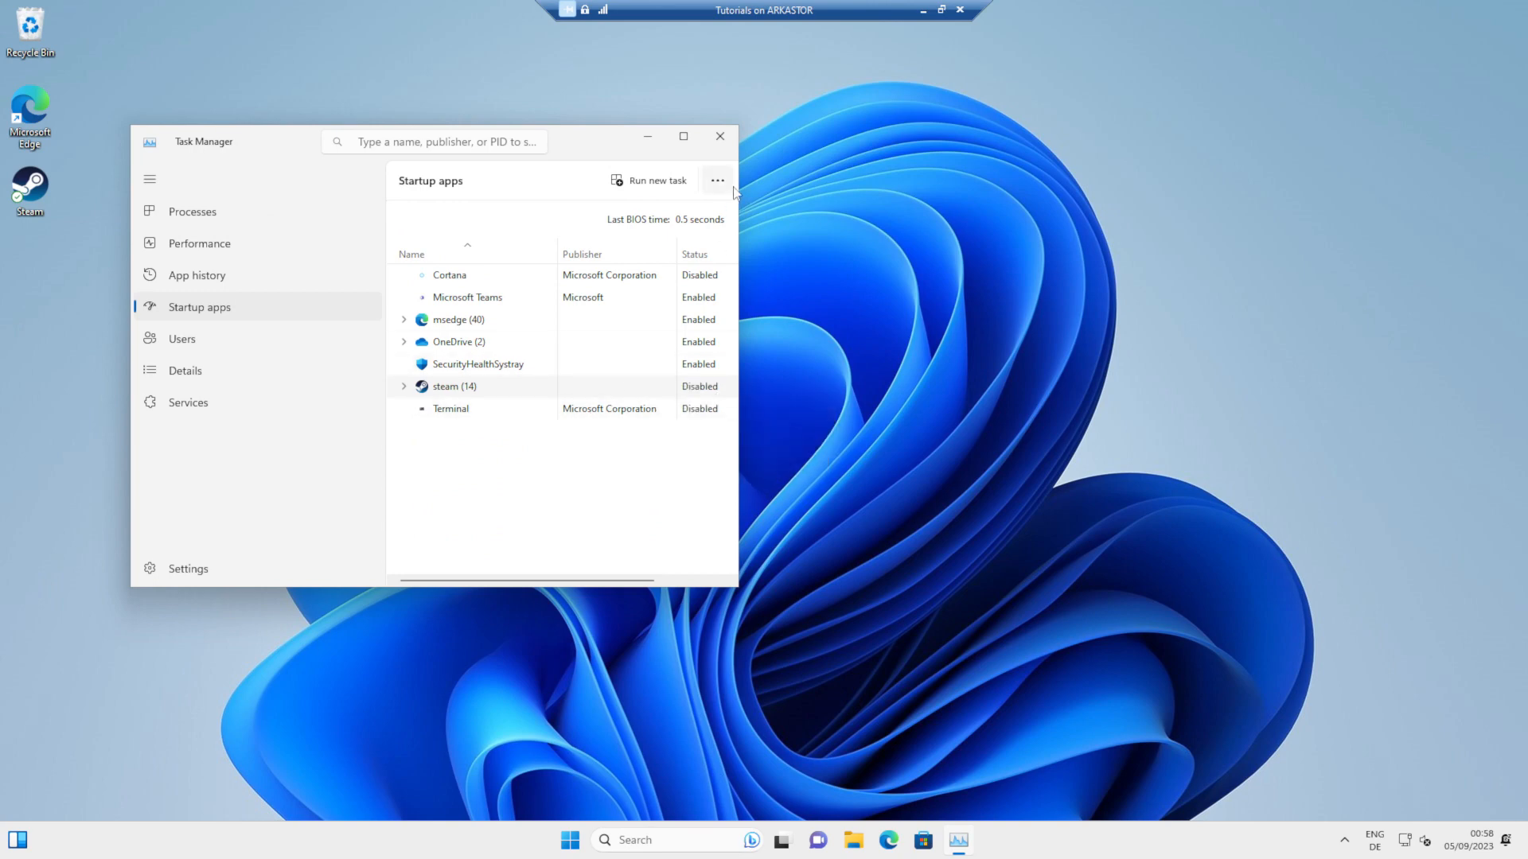
{"action": "left_click", "coordinate": [720, 136]}
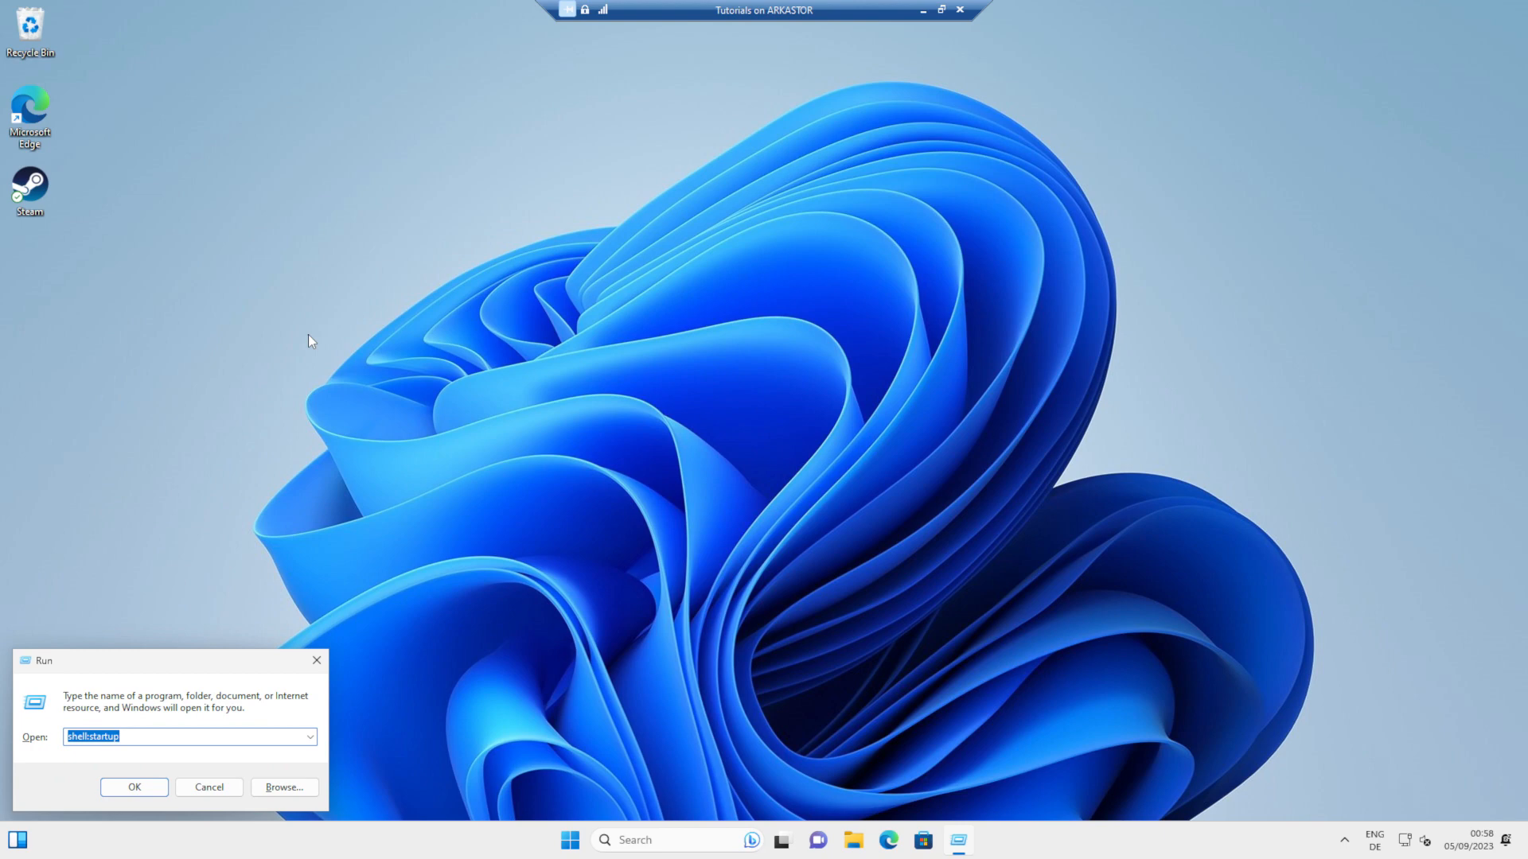
Run shell:startup to open the Startup folder holding the Steam shortcut.
{"action": "left_click", "coordinate": [133, 787]}
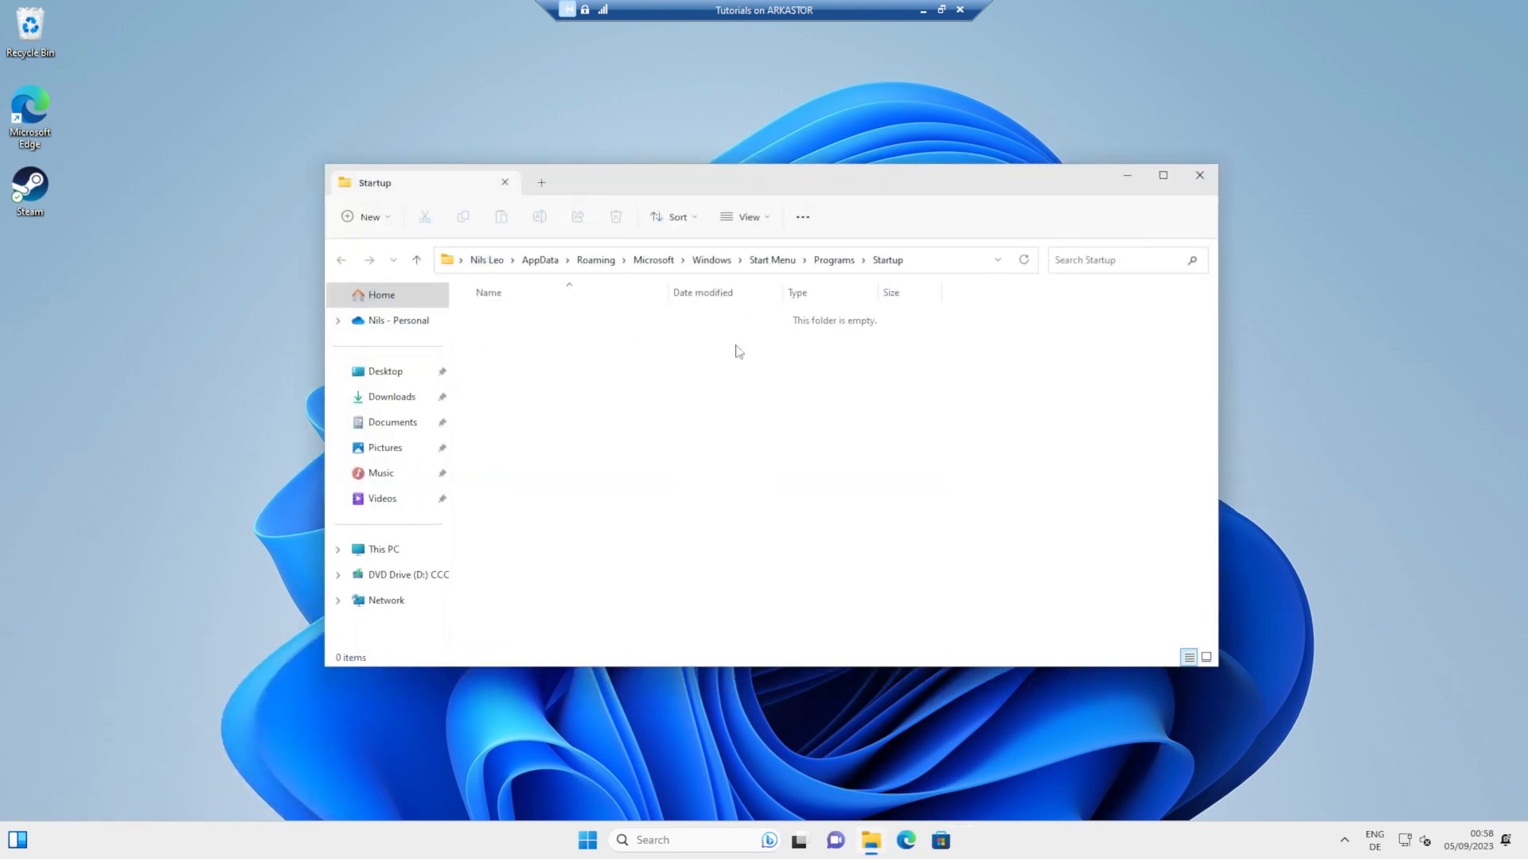
{"action": "mouse_move", "coordinate": [874, 346]}
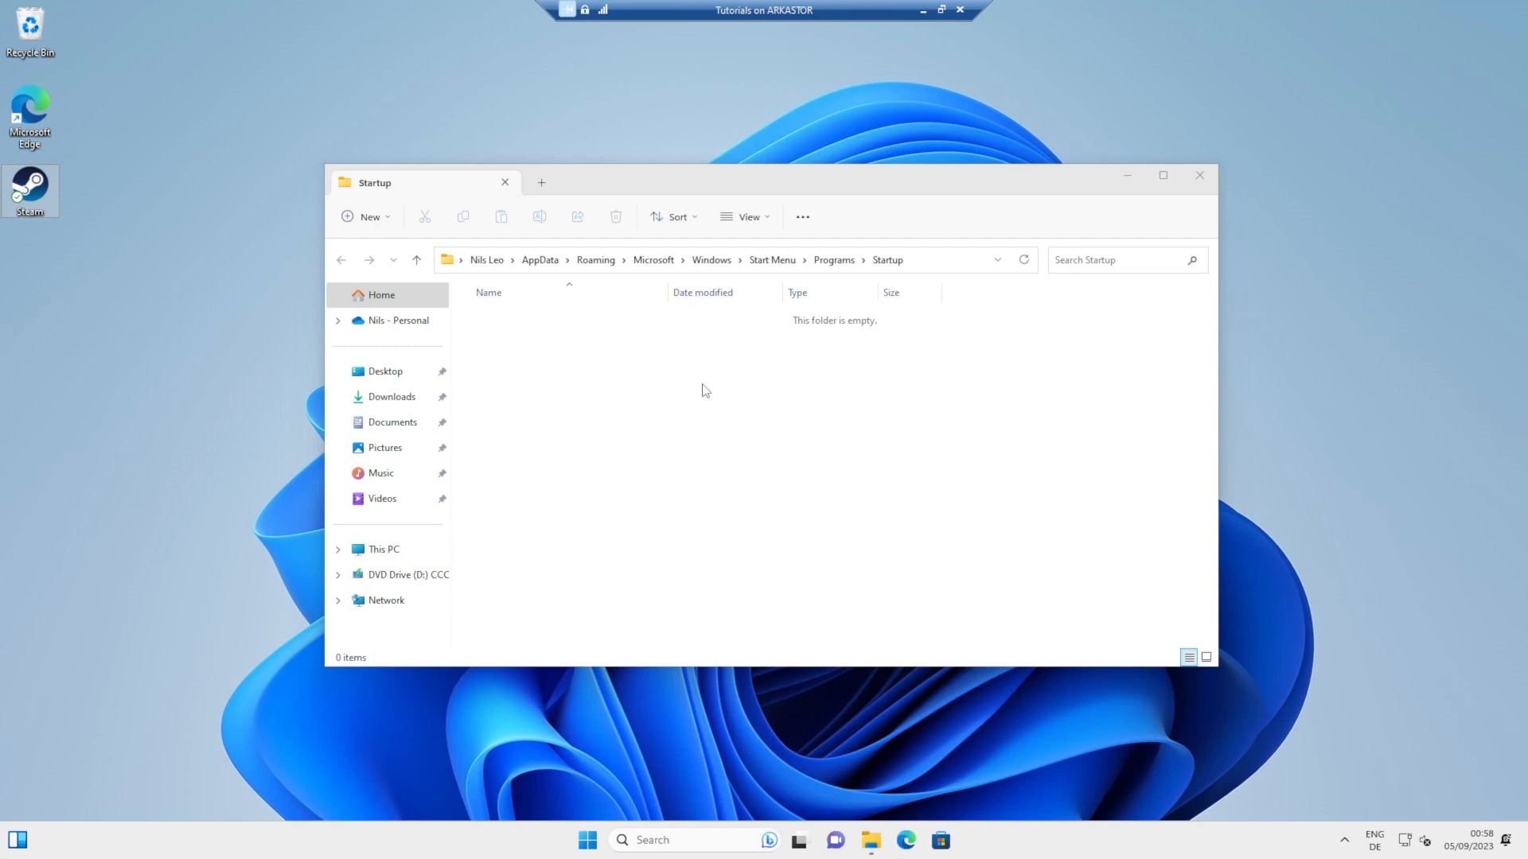
{"action": "mouse_move", "coordinate": [243, 222]}
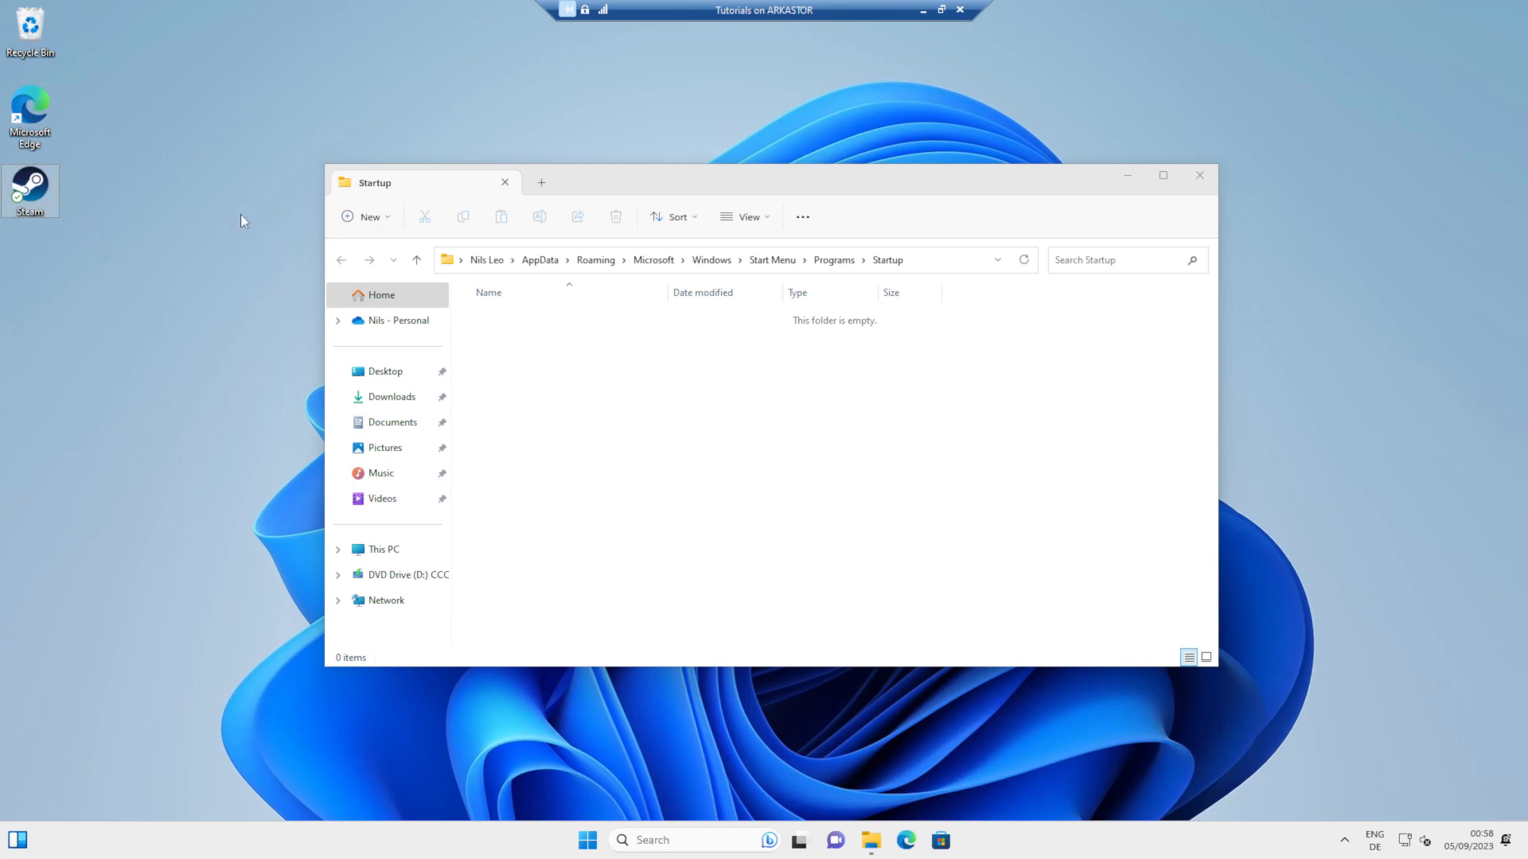
{"action": "mouse_move", "coordinate": [847, 378]}
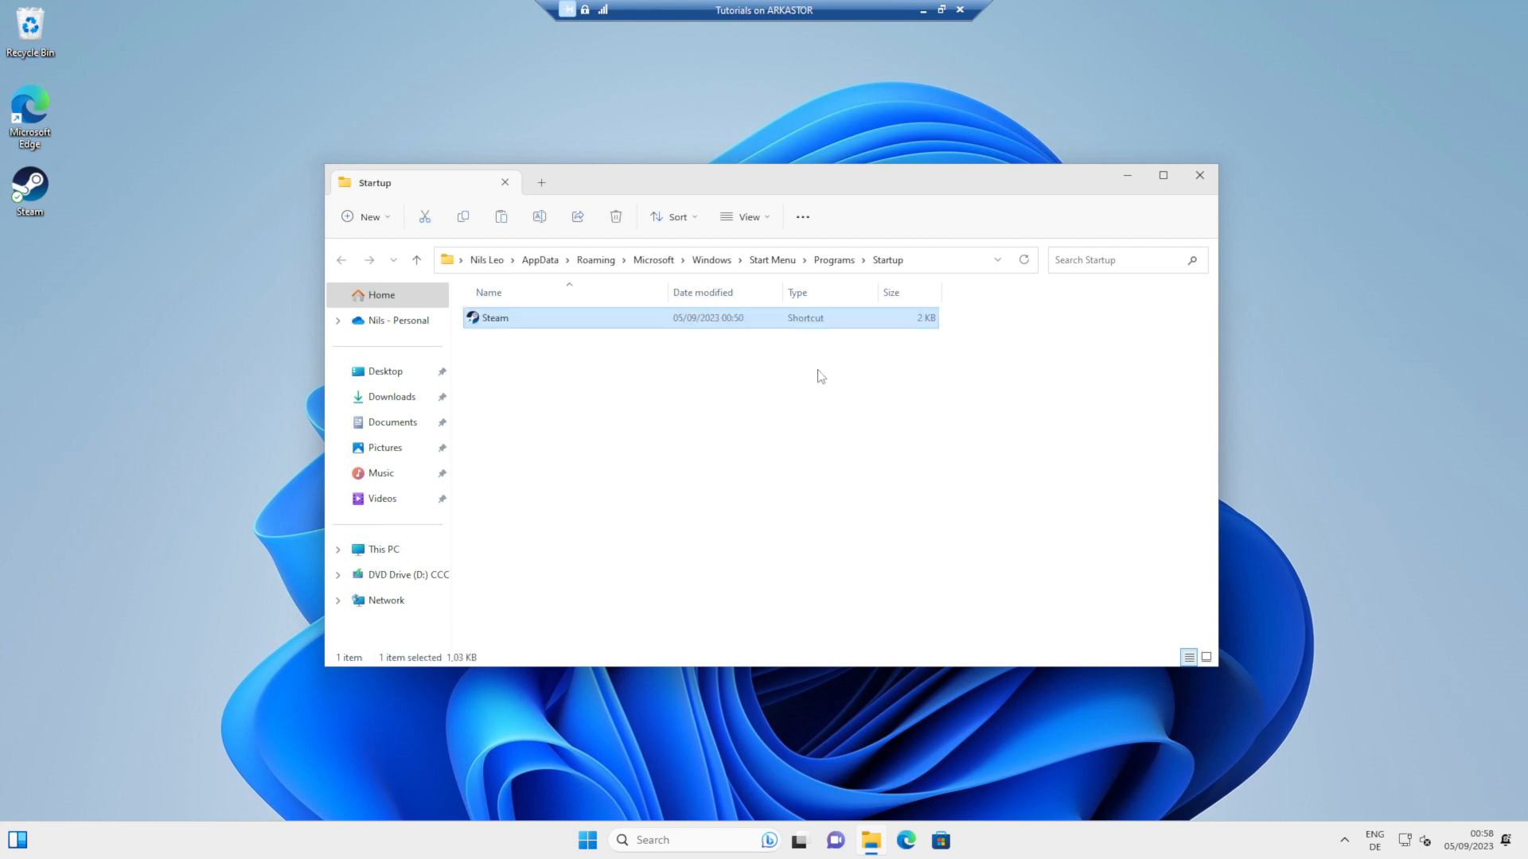
{"action": "left_click", "coordinate": [586, 841]}
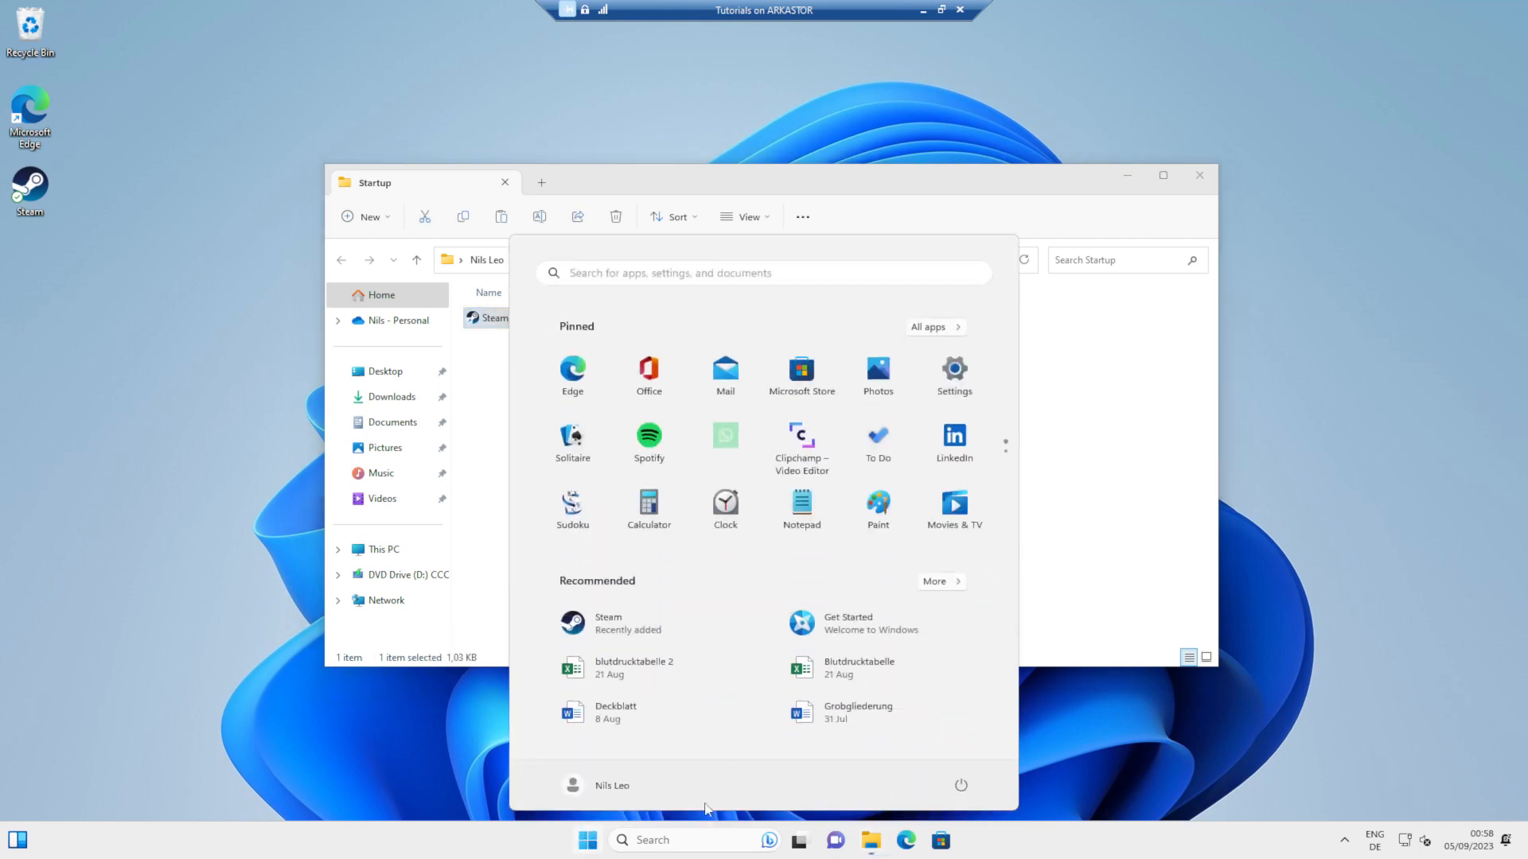